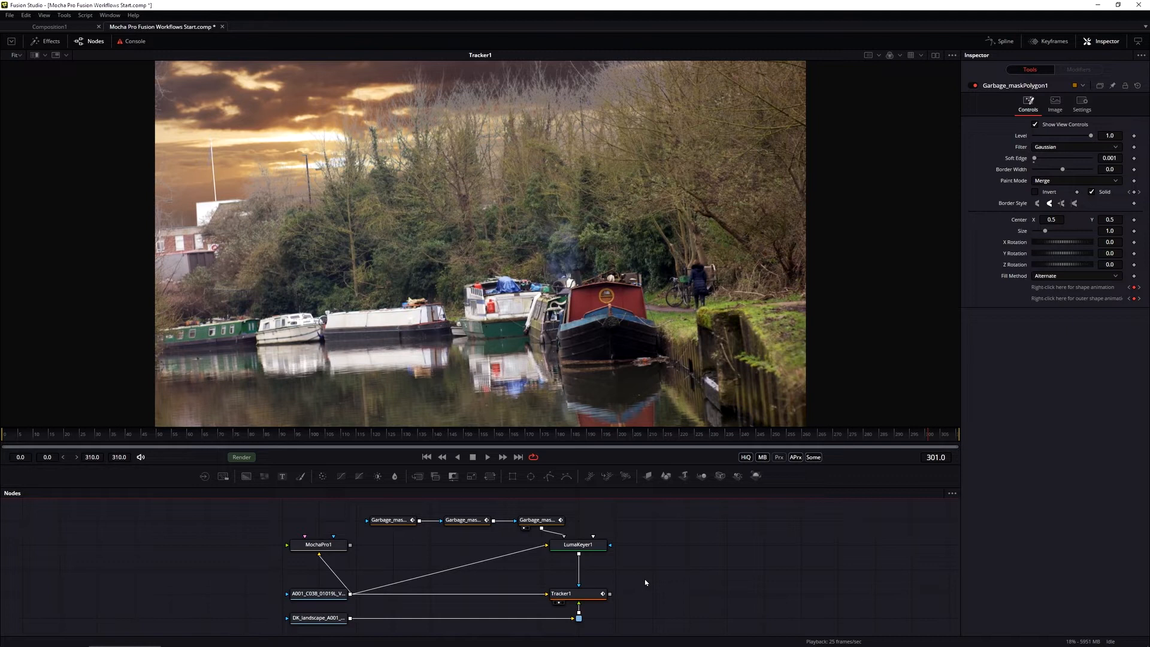
pyautogui.moveTo(637, 580)
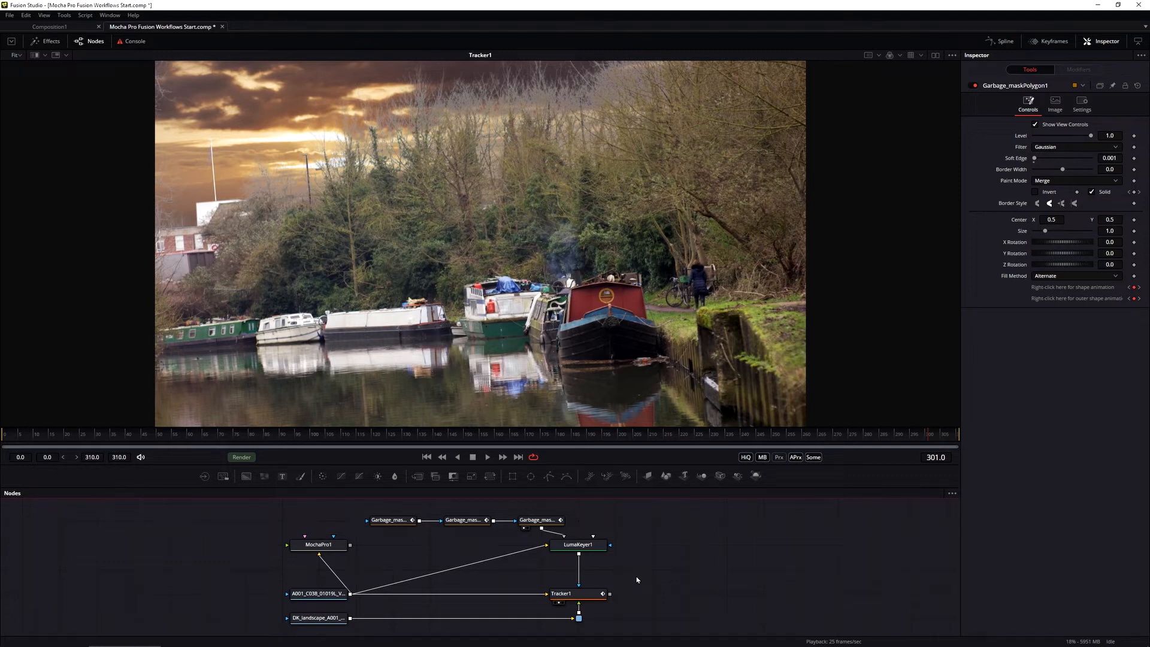
pyautogui.moveTo(547, 118)
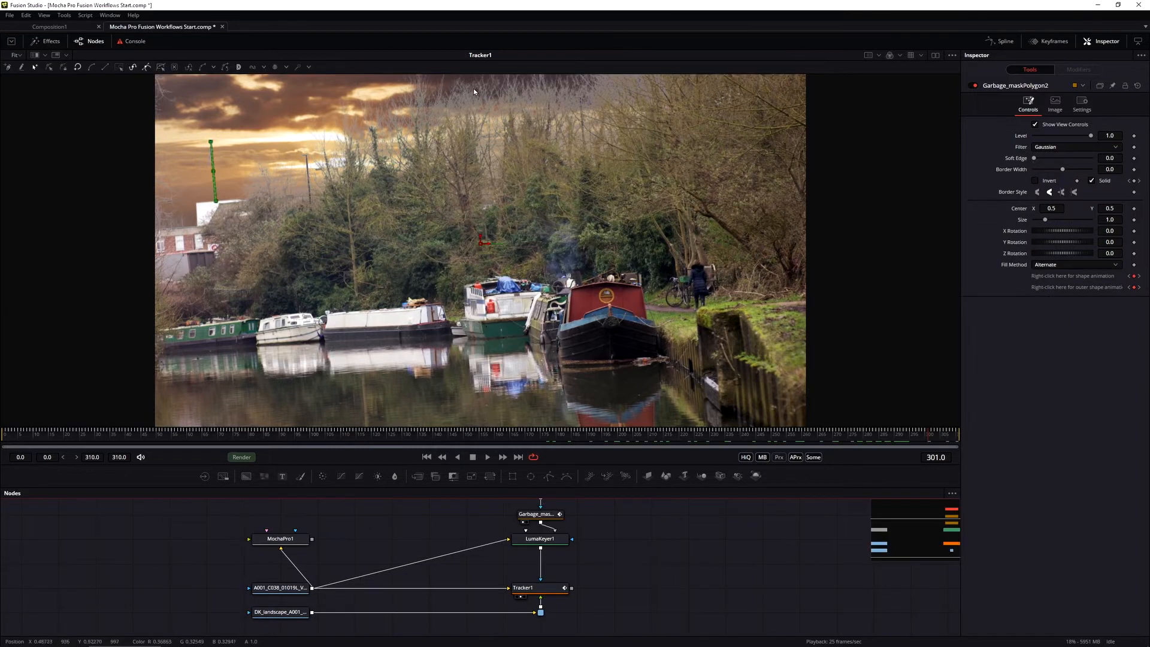
pyautogui.moveTo(470, 551)
pyautogui.write('Luma Keyer')
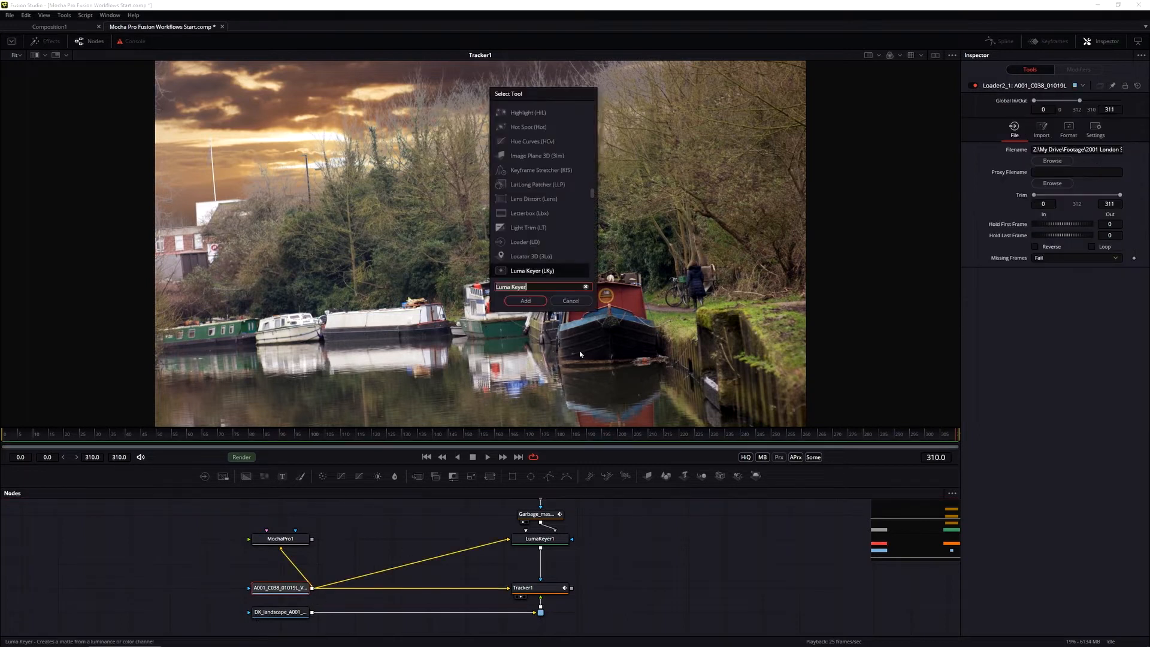
# - Add a Color Corrector node after the canal footage and bring up its correction controls
pyautogui.write('color')
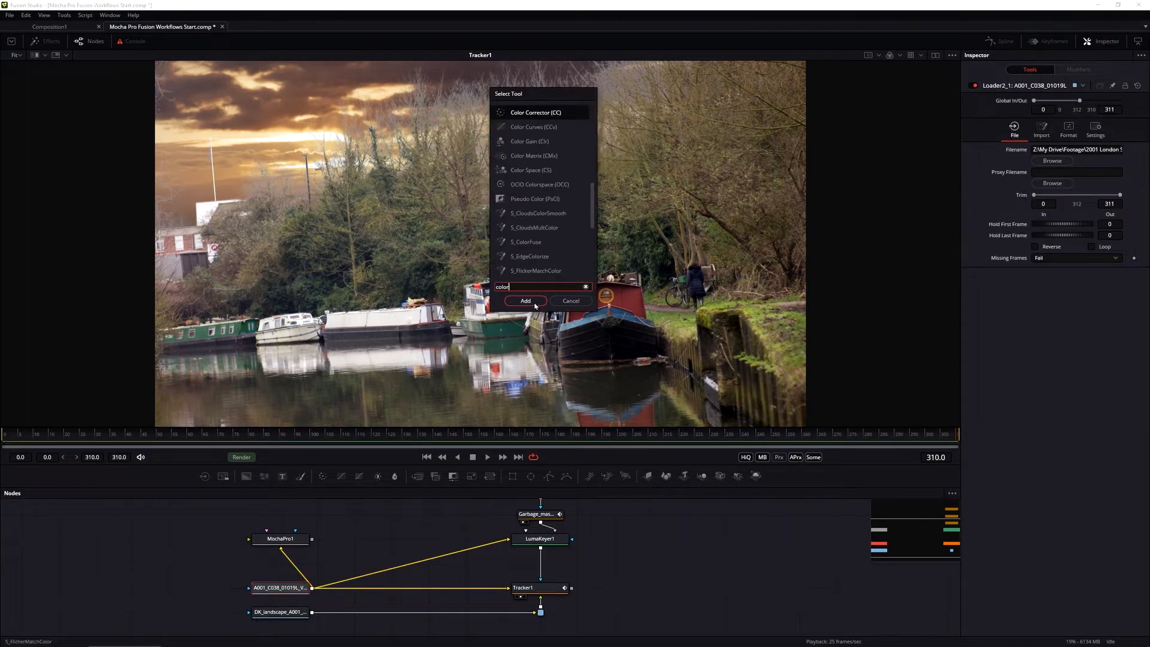
pyautogui.click(524, 300)
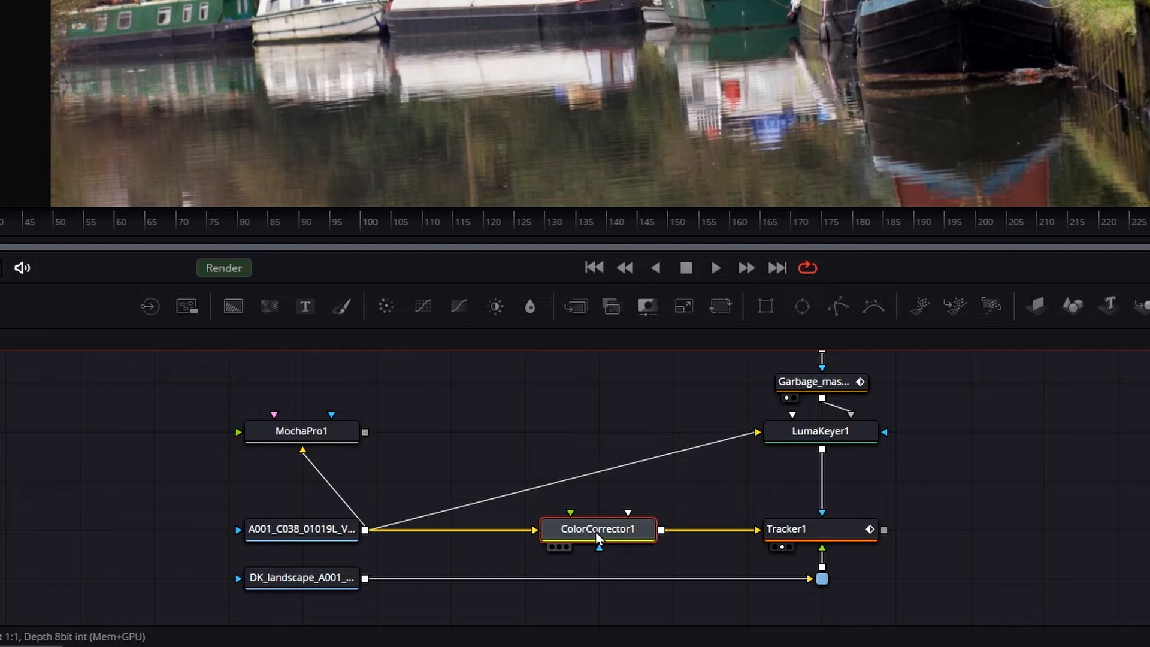
pyautogui.click(300, 529)
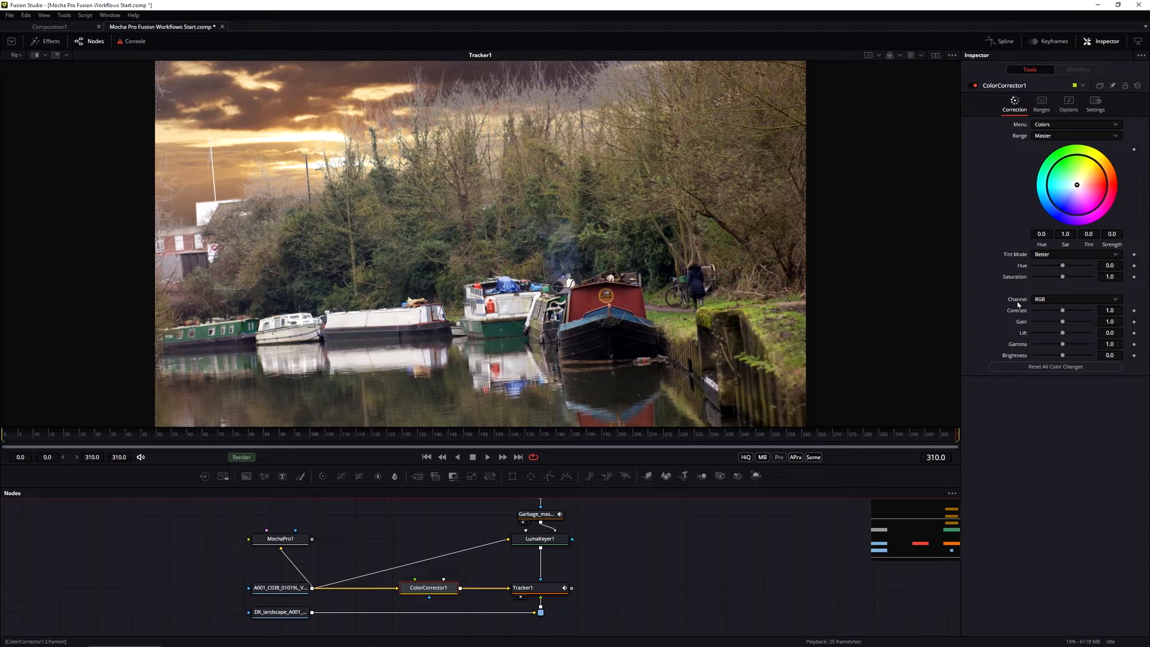
pyautogui.moveTo(520, 183)
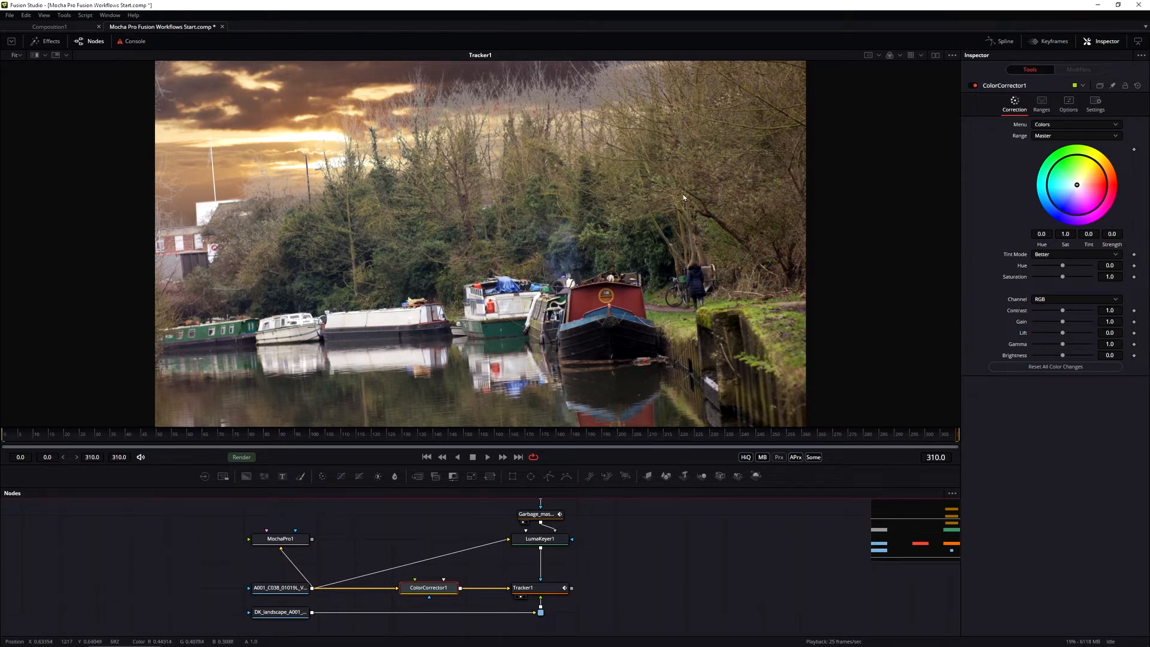
# - Grade the foreground with contrast 0.67, gamma 0.67, lift -0.06 and a nudged colour balance
pyautogui.moveTo(1063, 309); pyautogui.dragTo(1061, 309)
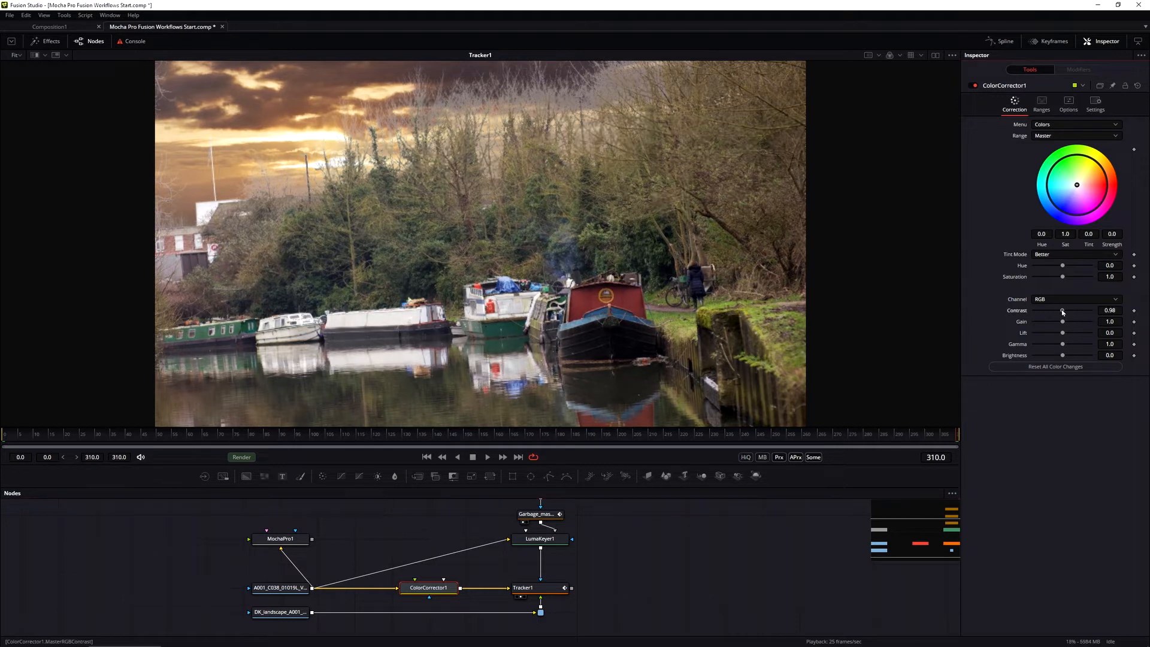
pyautogui.moveTo(1063, 309); pyautogui.dragTo(1056, 309)
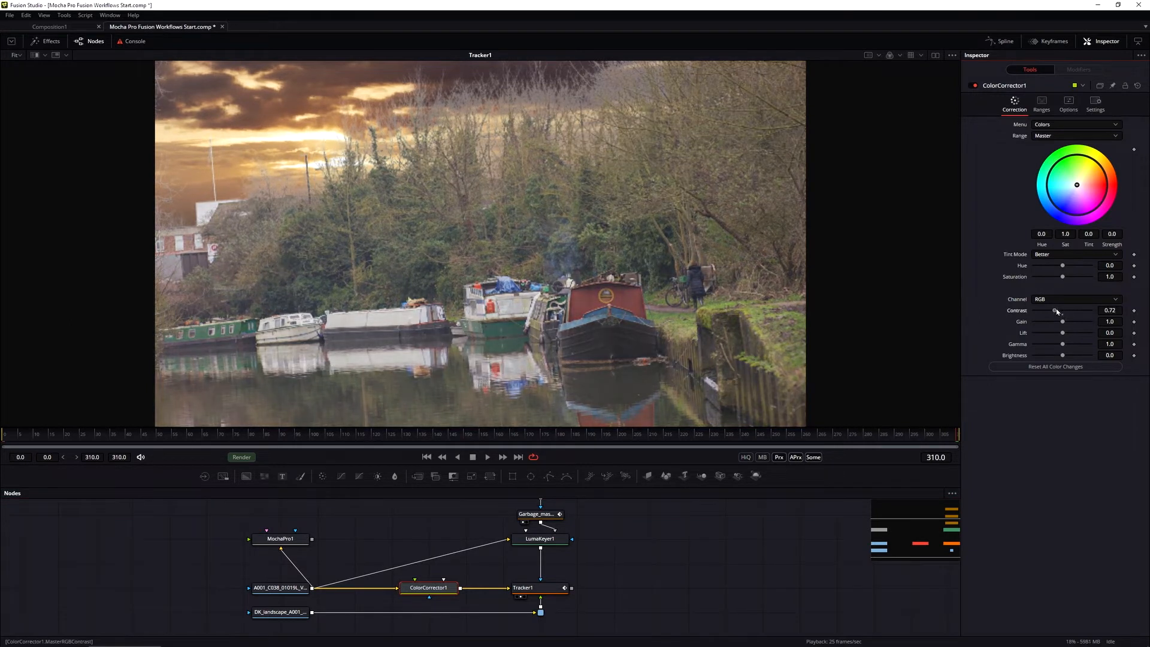
pyautogui.moveTo(1059, 309); pyautogui.dragTo(1054, 309)
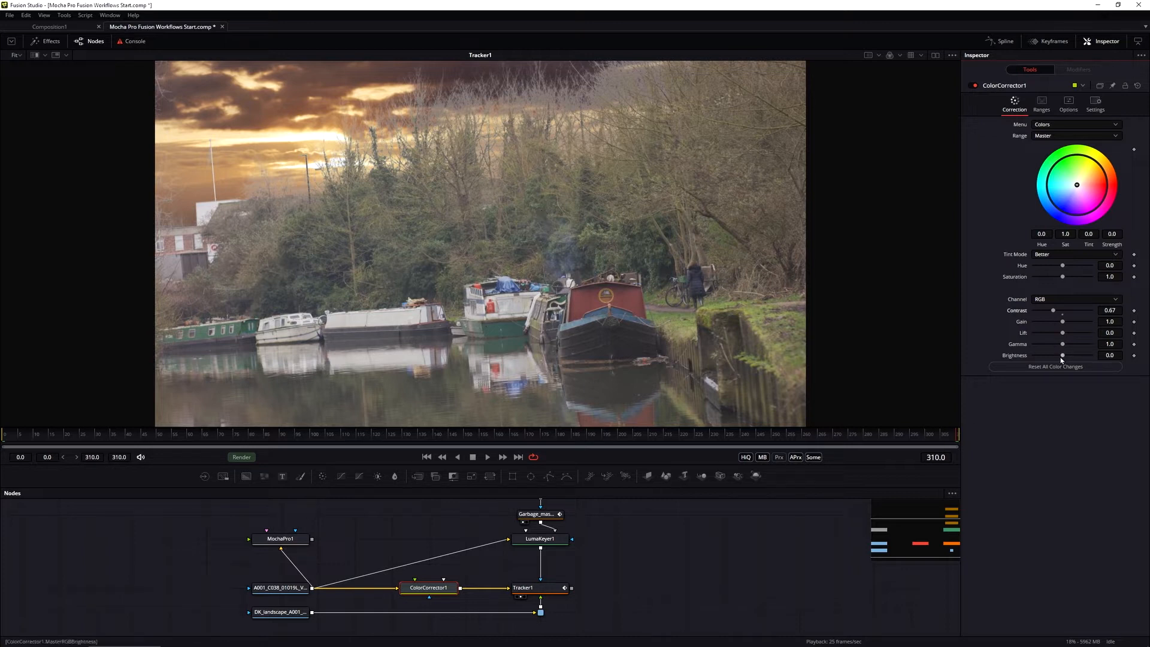
pyautogui.moveTo(1063, 344); pyautogui.dragTo(1054, 344)
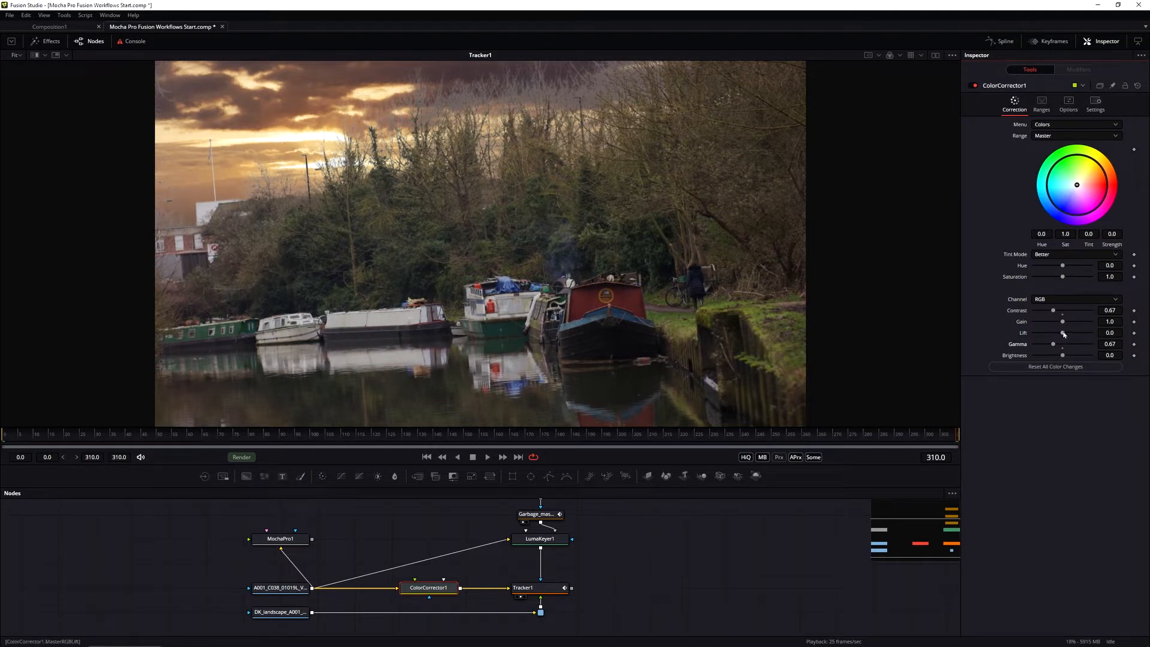
pyautogui.moveTo(1062, 332); pyautogui.dragTo(1059, 332)
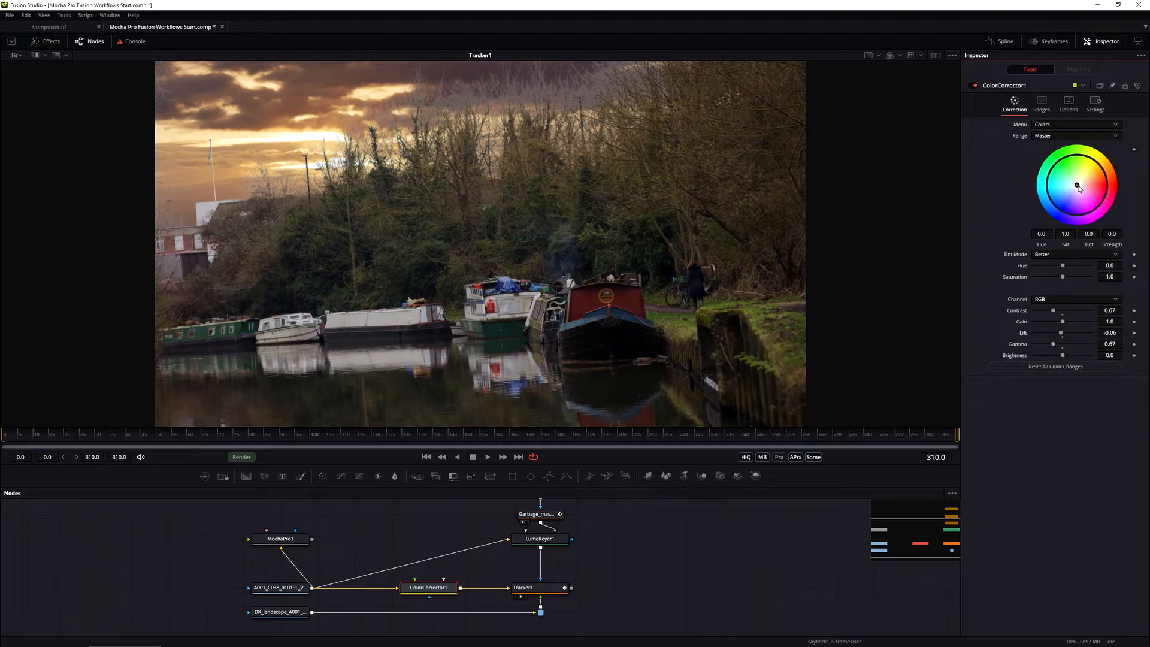
pyautogui.moveTo(1077, 186); pyautogui.dragTo(1084, 183)
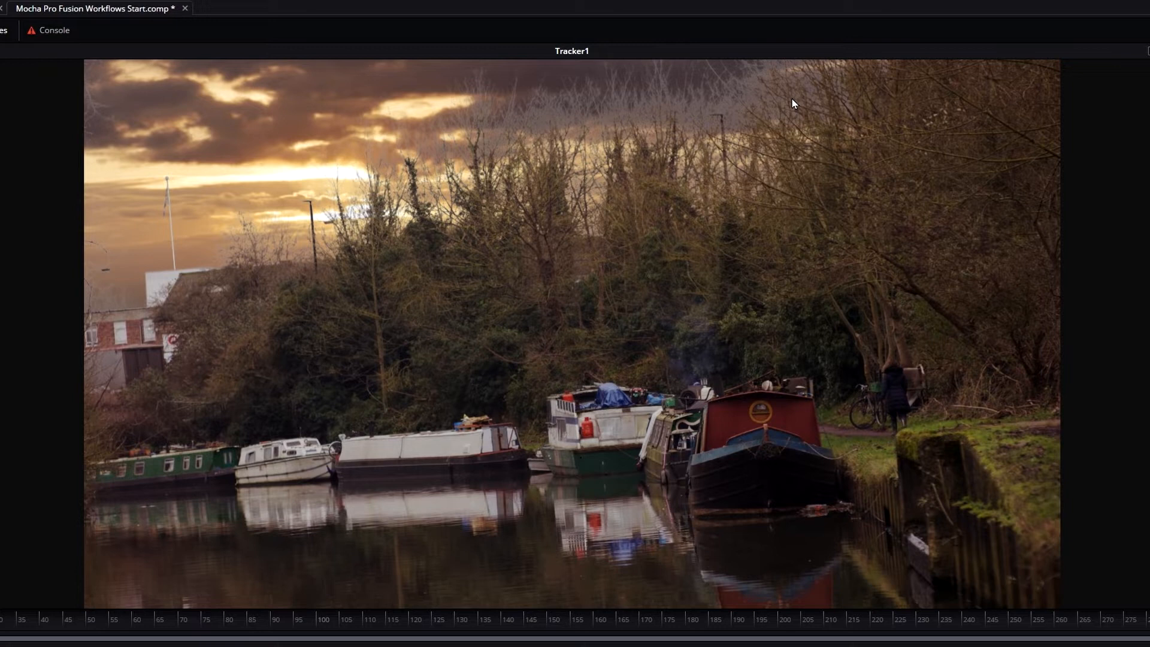
pyautogui.moveTo(682, 383)
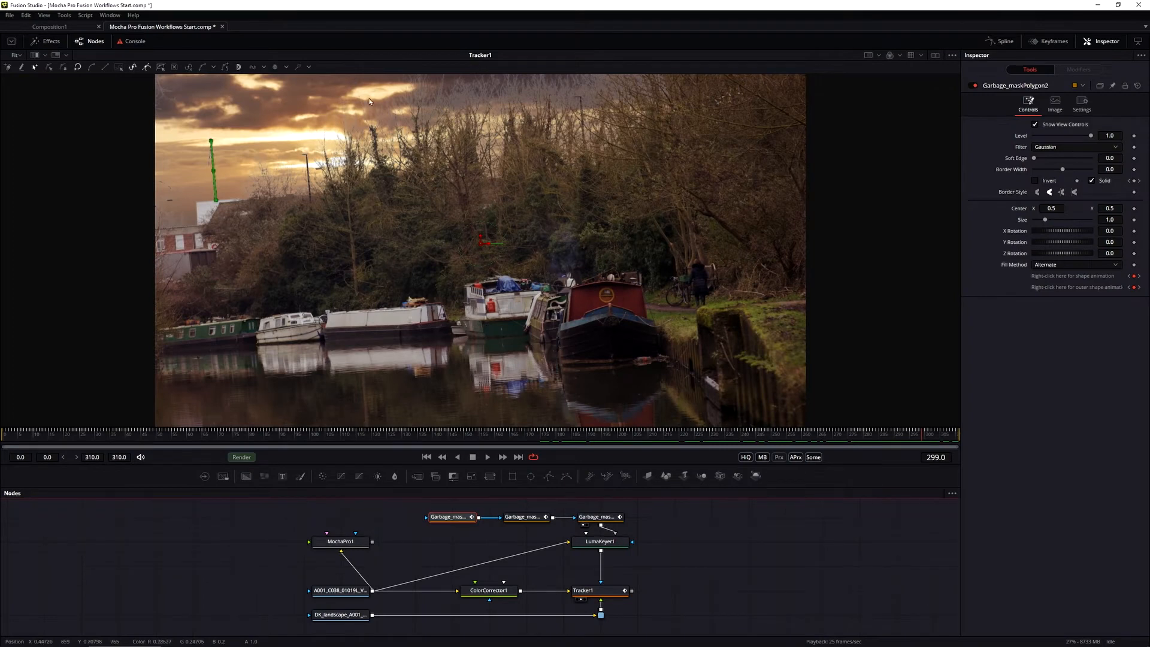
pyautogui.moveTo(340, 153)
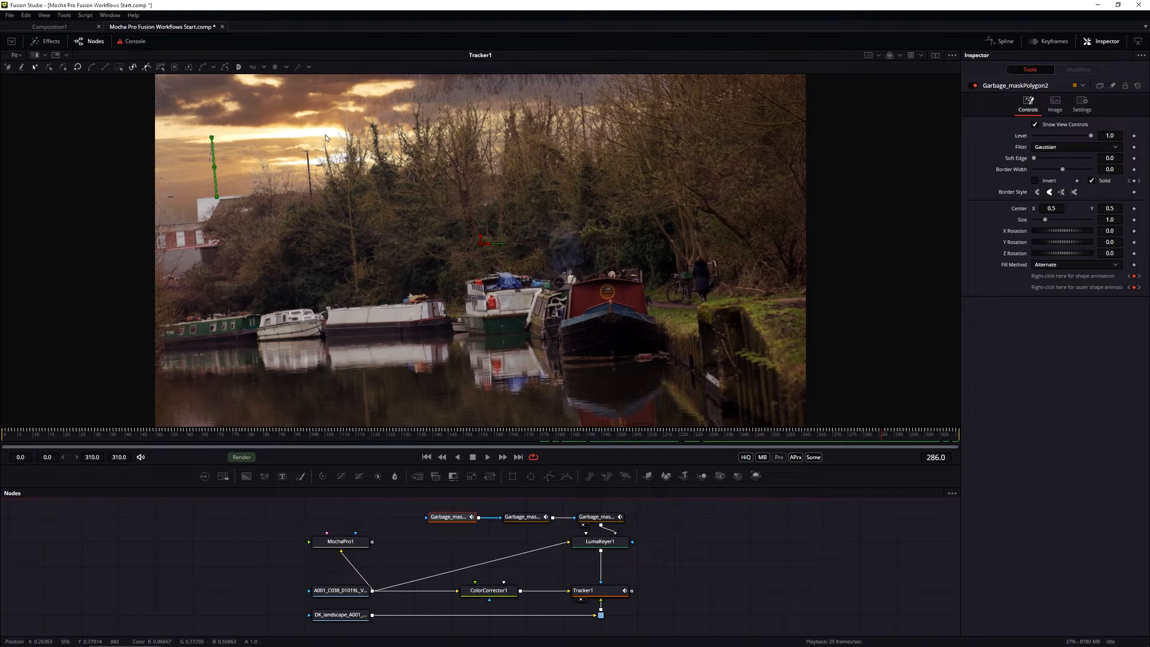
pyautogui.moveTo(271, 175)
pyautogui.write('color')
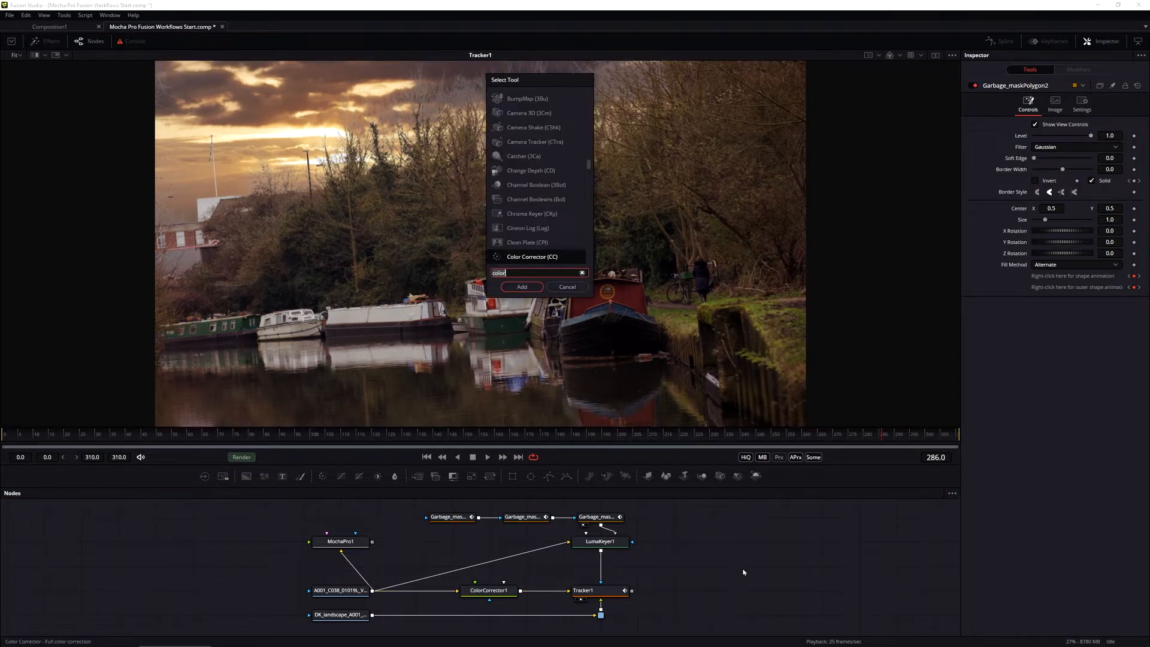
# - Add a Sapphire S_LensFlare node after Tracker1 via the Select Tool search for 'lens'
pyautogui.write('lens')
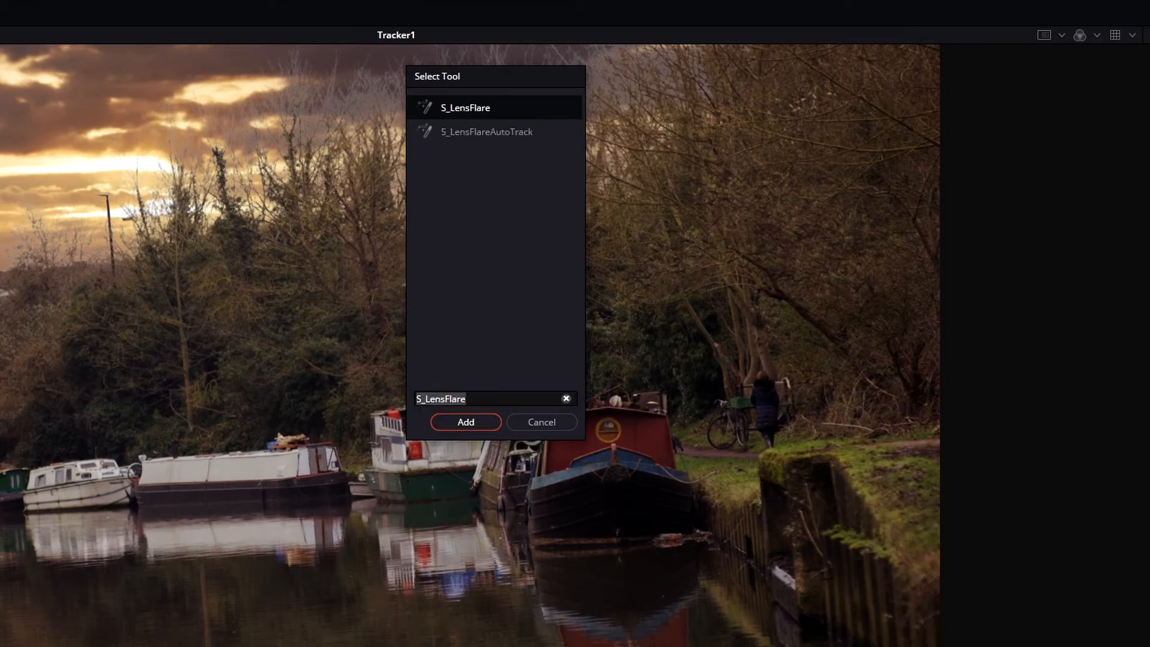
pyautogui.click(464, 421)
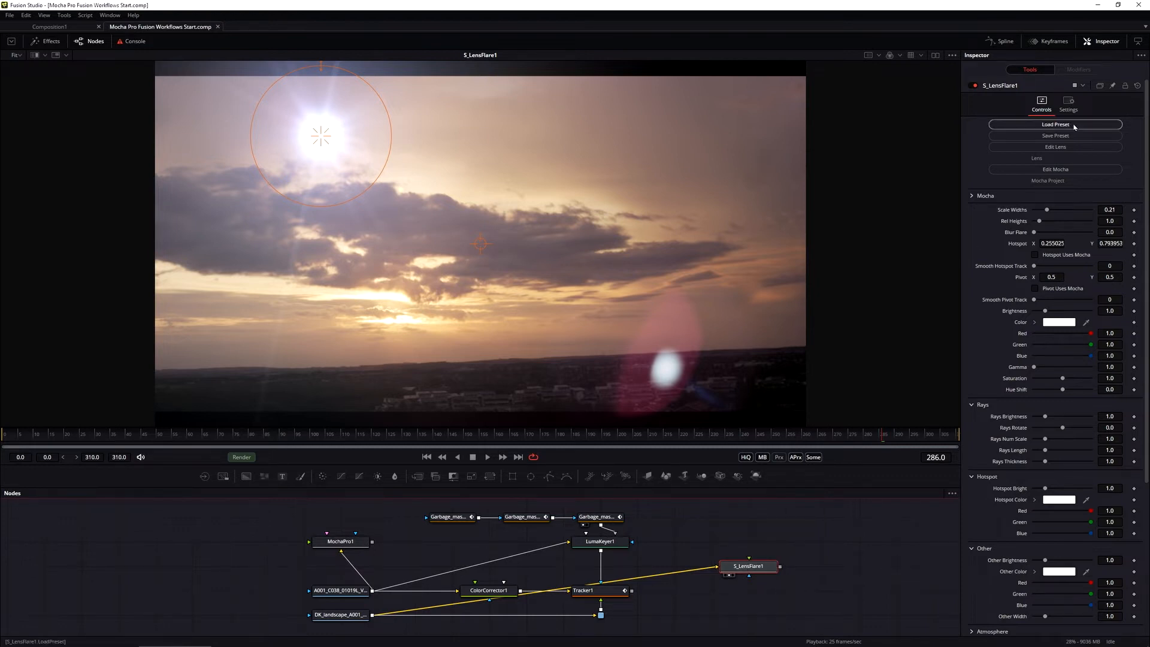
# - Preview the 30mm Tokina and Squid Hunt flare presets, settle on 30mm Tokina and load it
pyautogui.click(1055, 124)
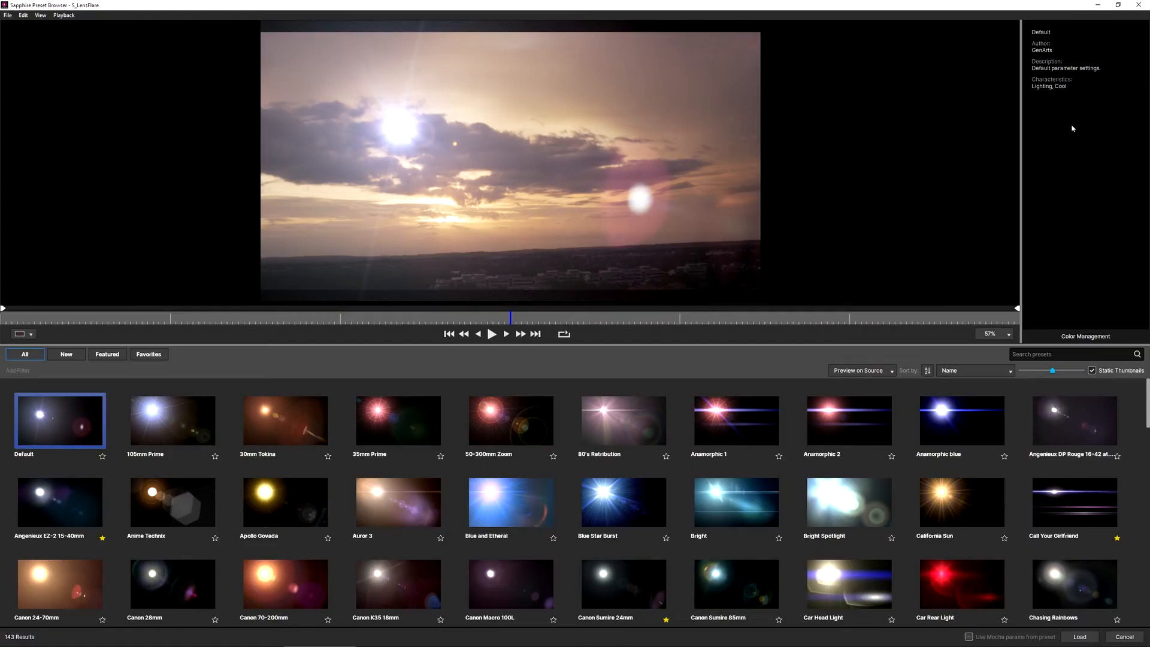
pyautogui.moveTo(518, 213)
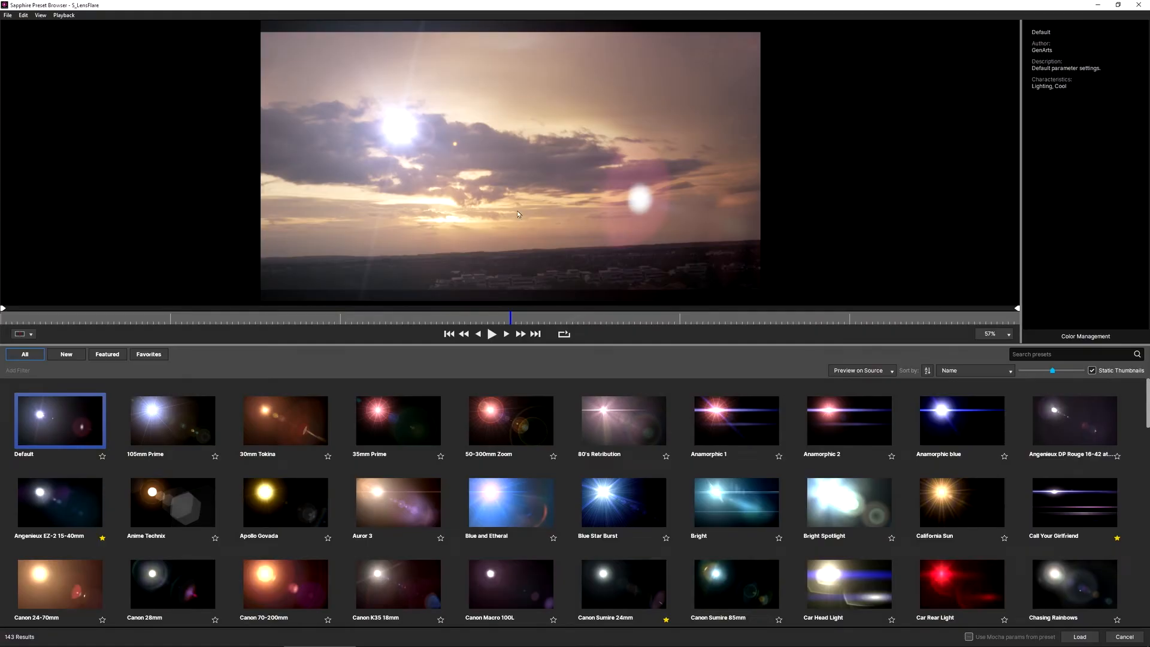
pyautogui.moveTo(522, 275)
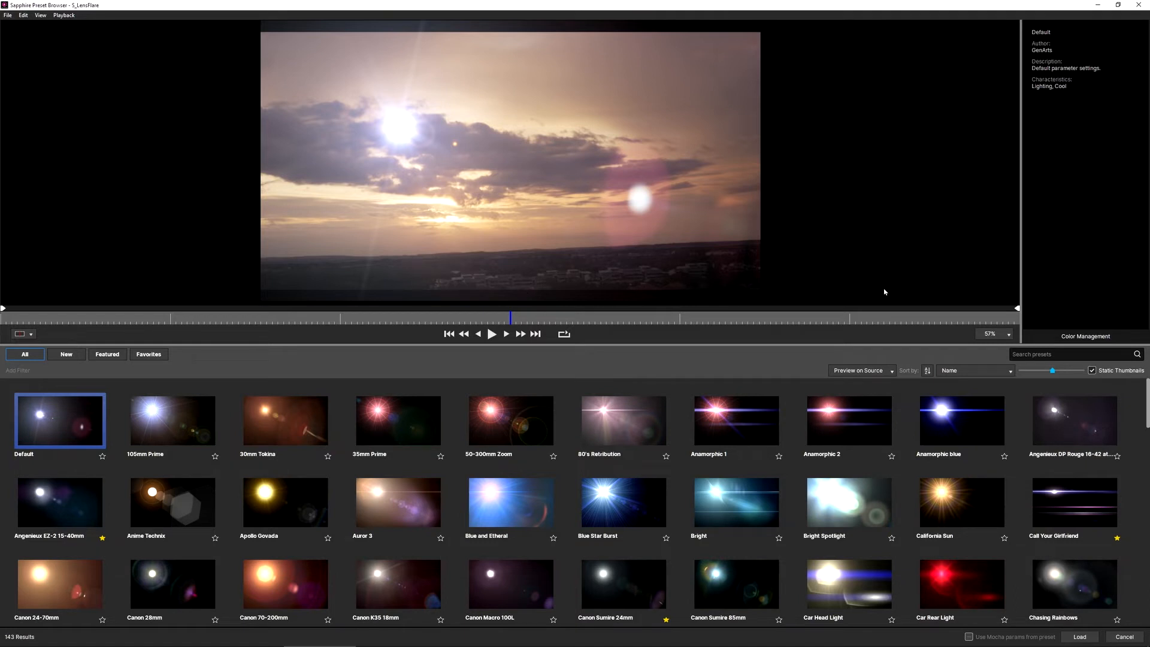
pyautogui.moveTo(585, 304)
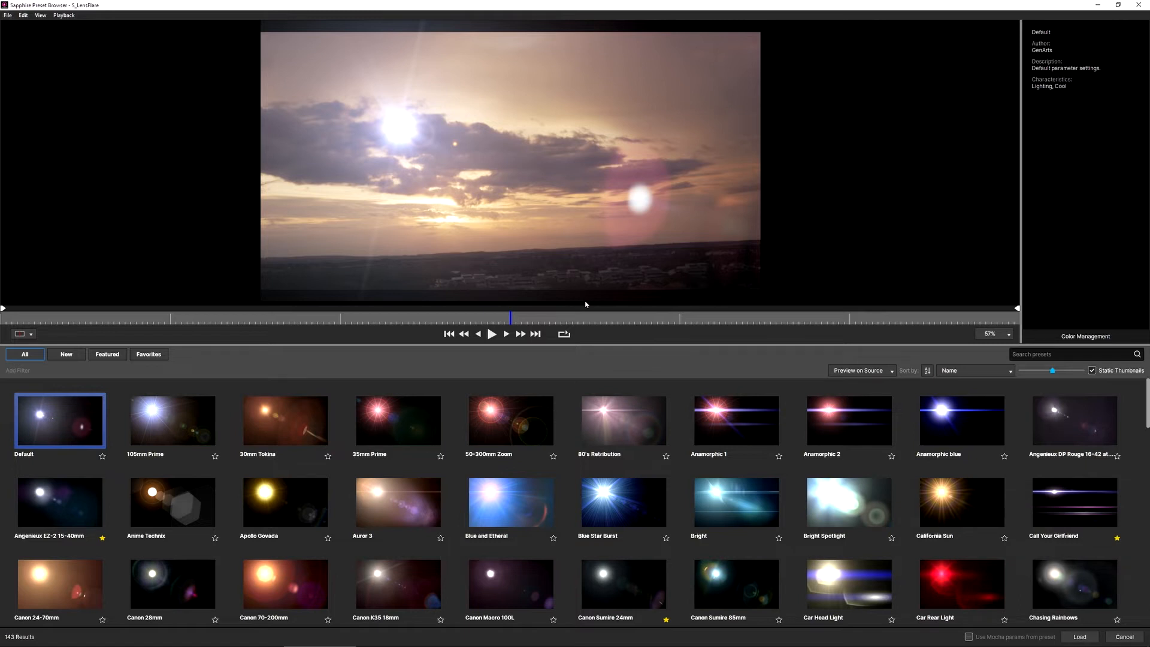
pyautogui.moveTo(368, 274)
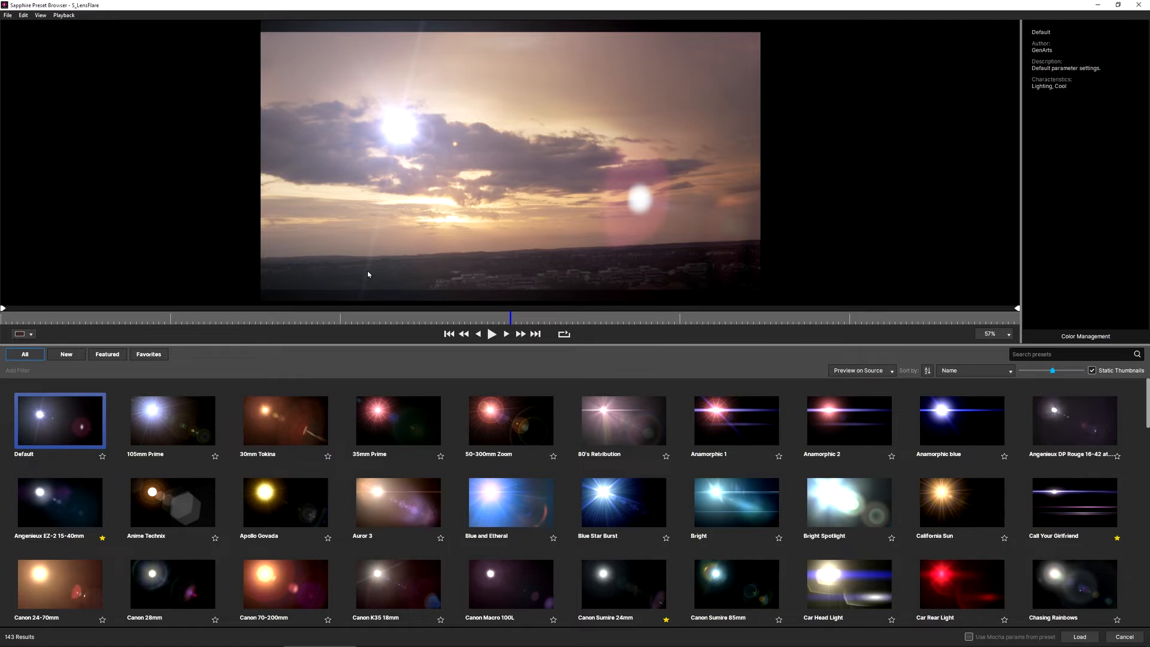
pyautogui.moveTo(86, 368)
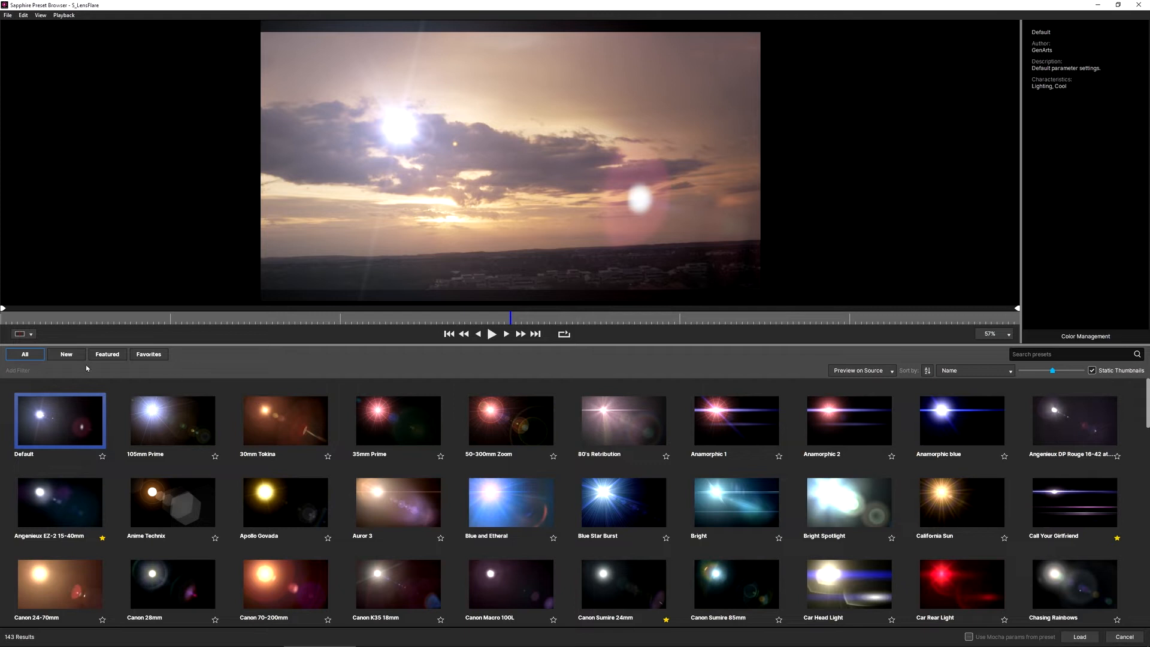
pyautogui.click(286, 421)
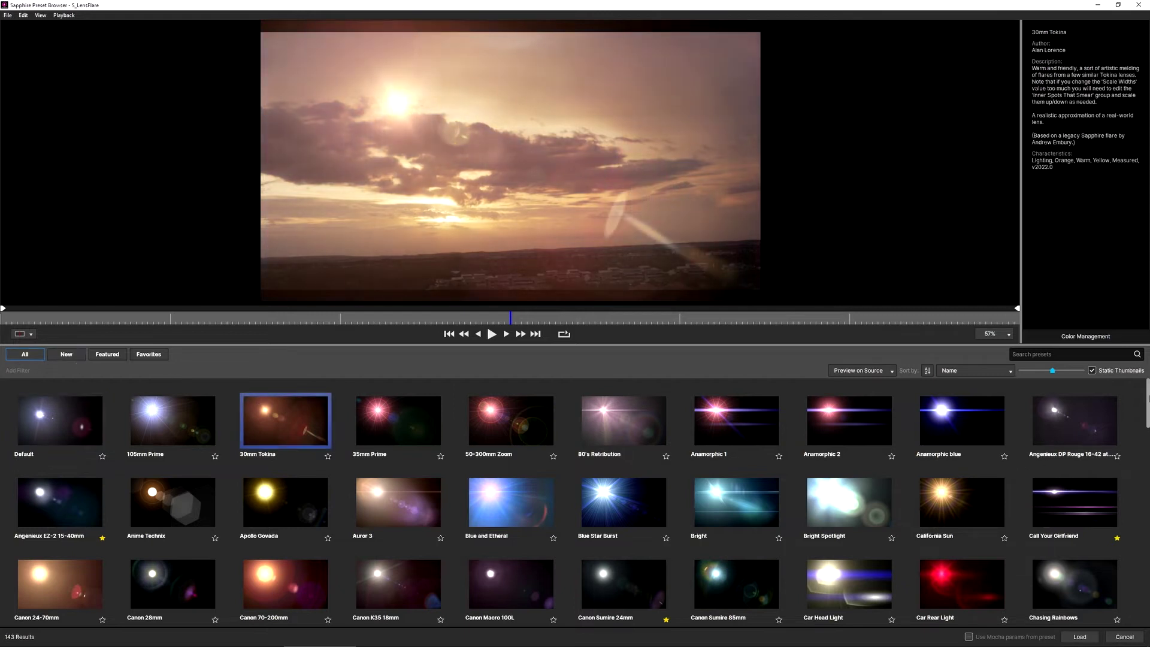
pyautogui.scroll(-3)
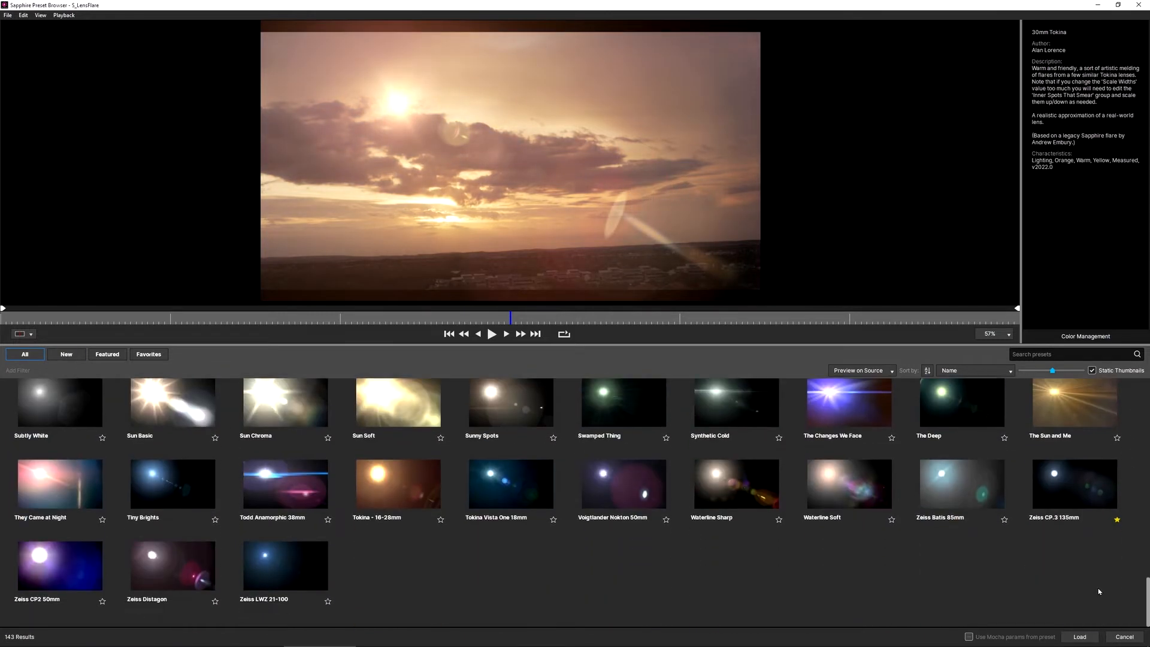
pyautogui.click(66, 354)
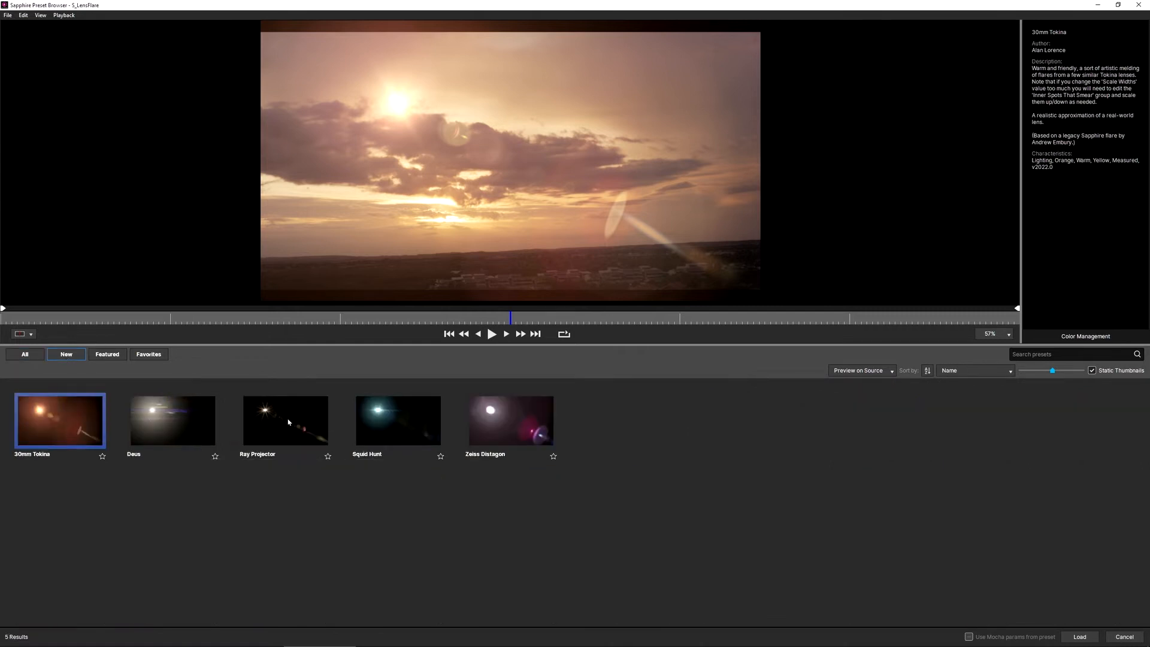
pyautogui.click(398, 420)
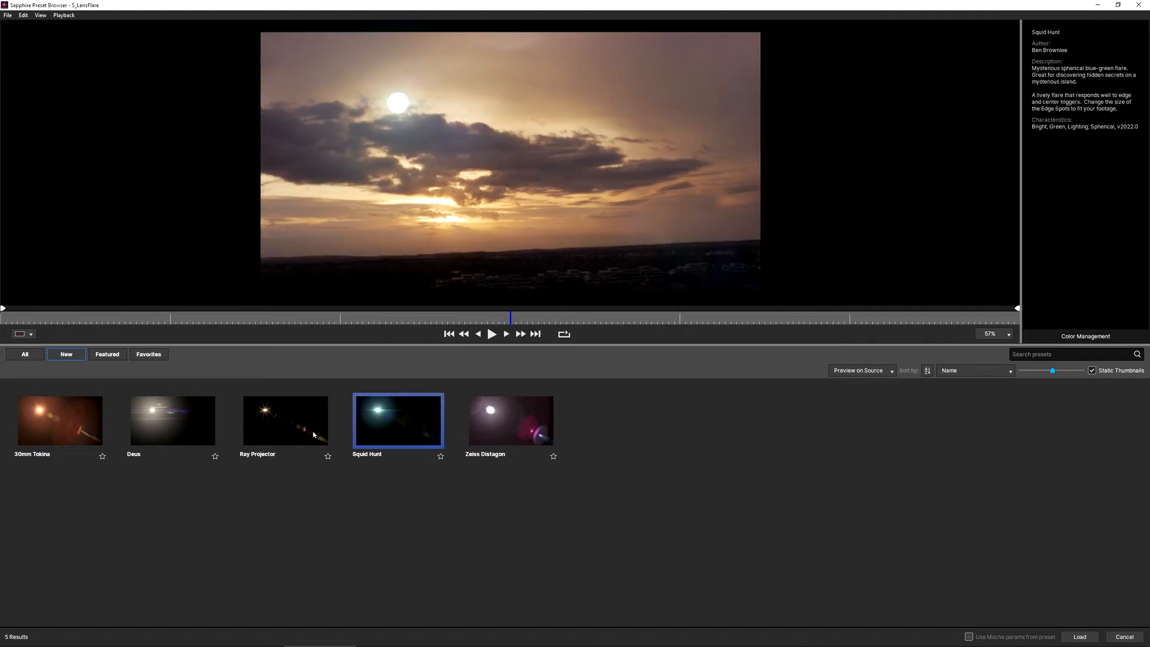
pyautogui.click(60, 421)
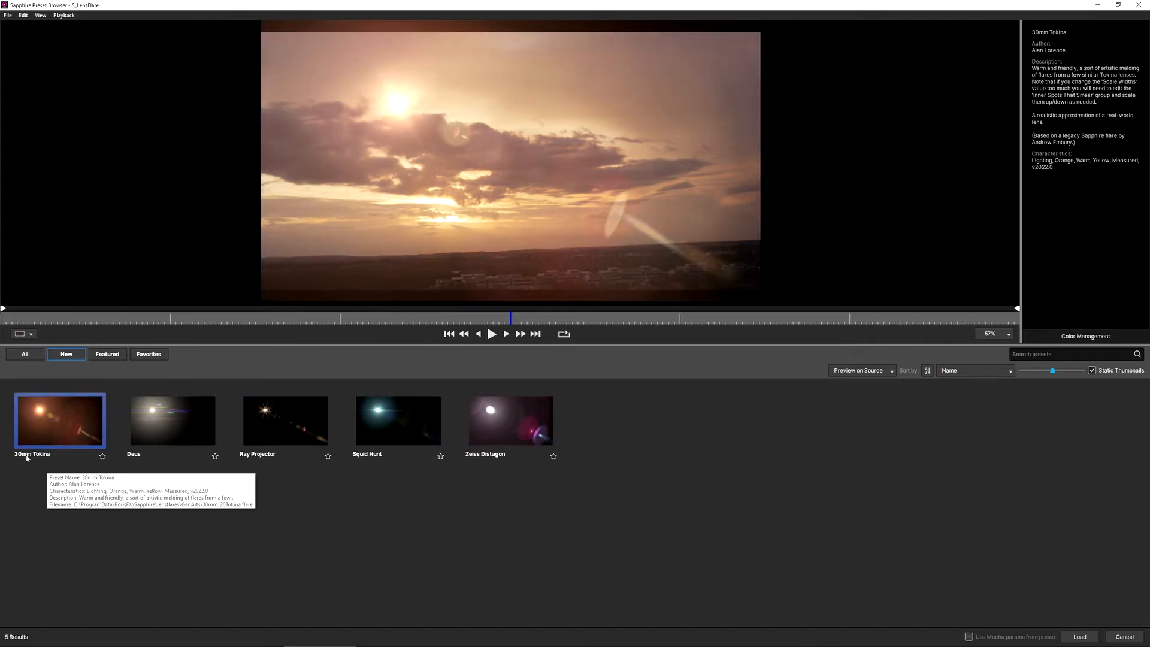
pyautogui.moveTo(41, 463)
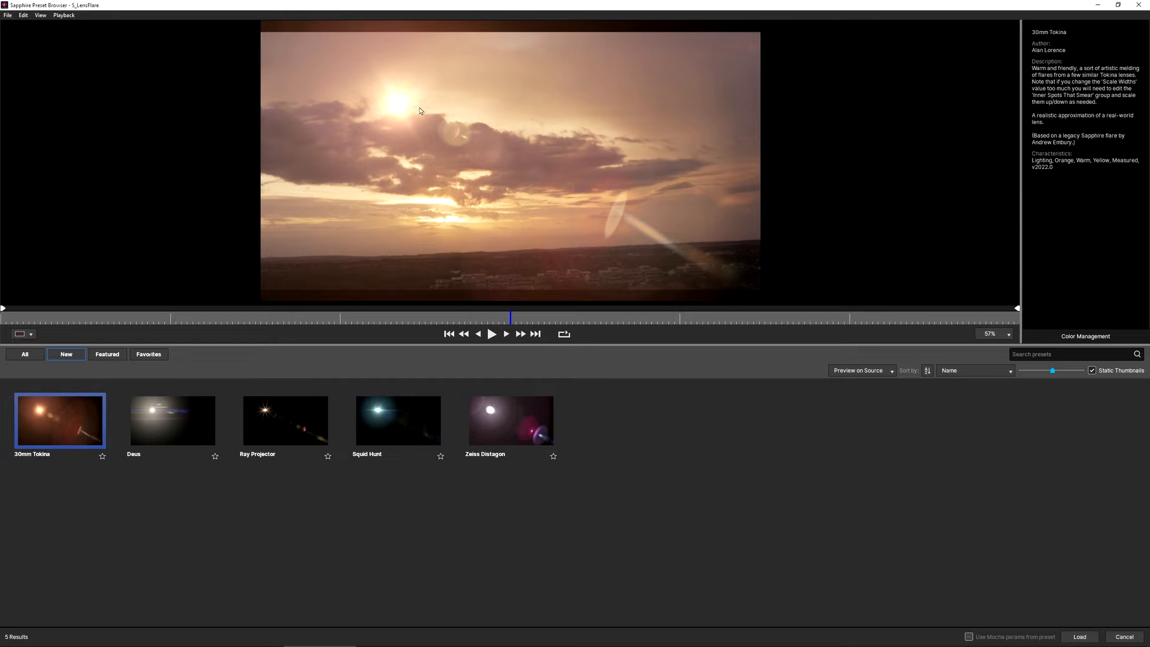
pyautogui.moveTo(407, 99)
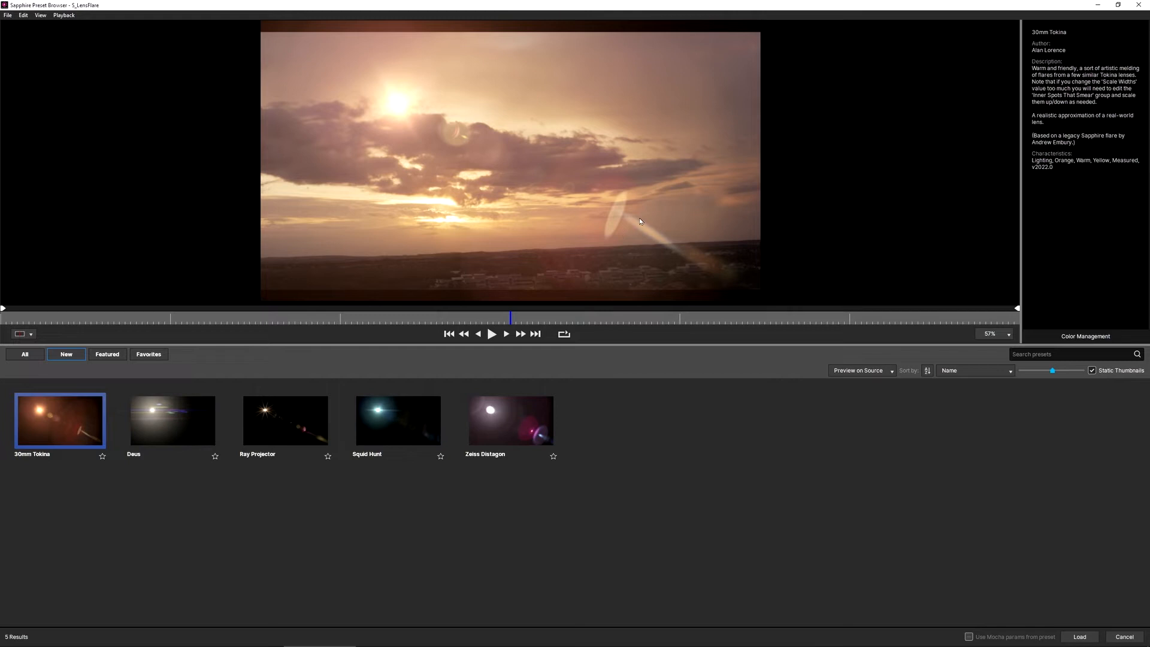
pyautogui.moveTo(1144, 632)
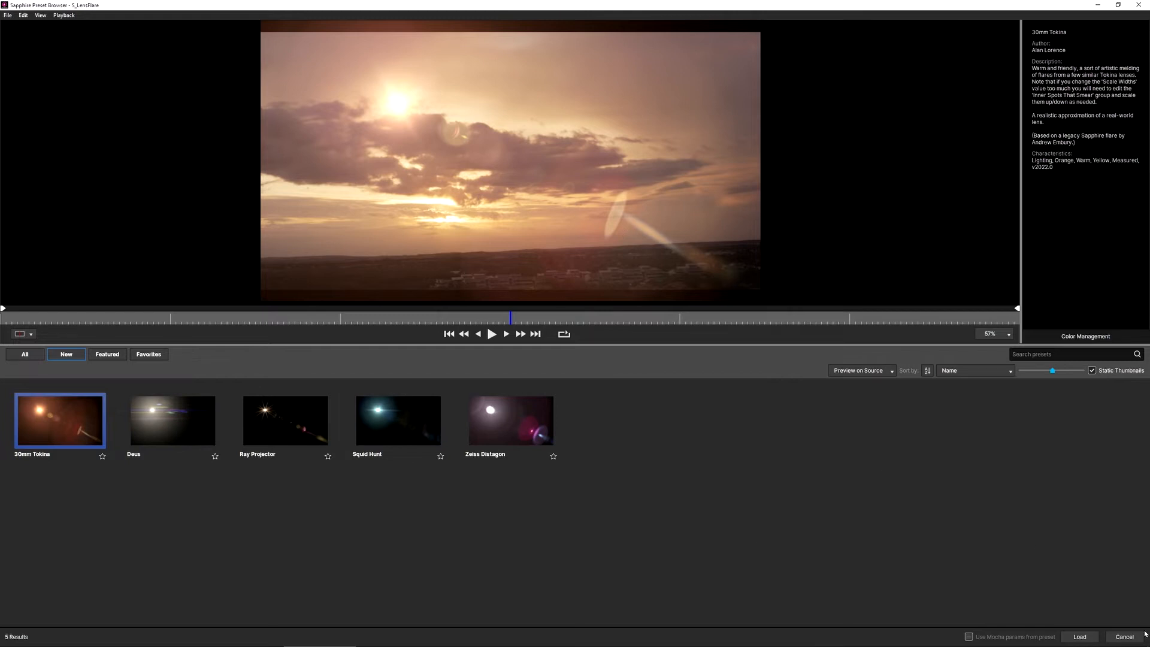
pyautogui.click(1083, 637)
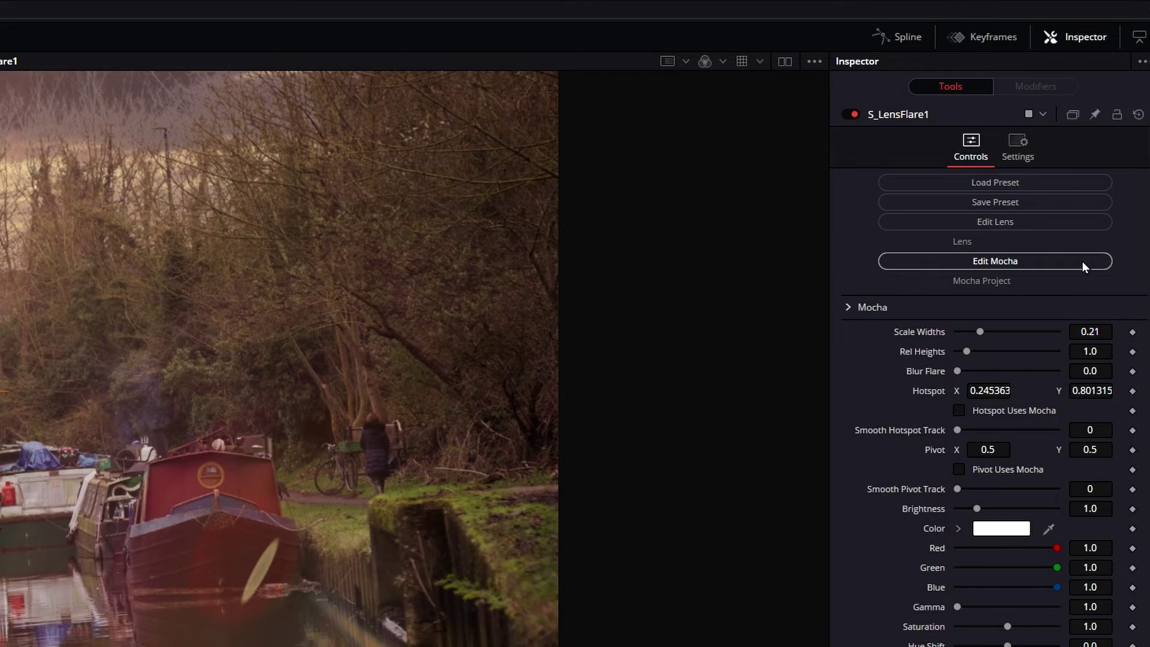
pyautogui.moveTo(1099, 285)
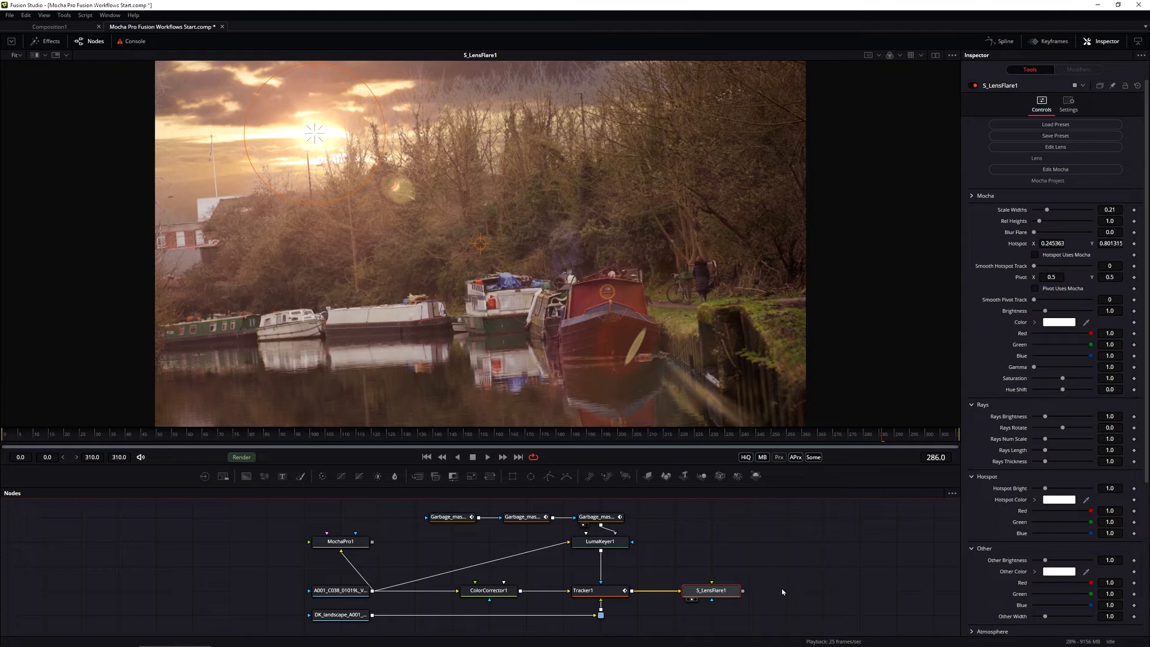
pyautogui.moveTo(852, 556)
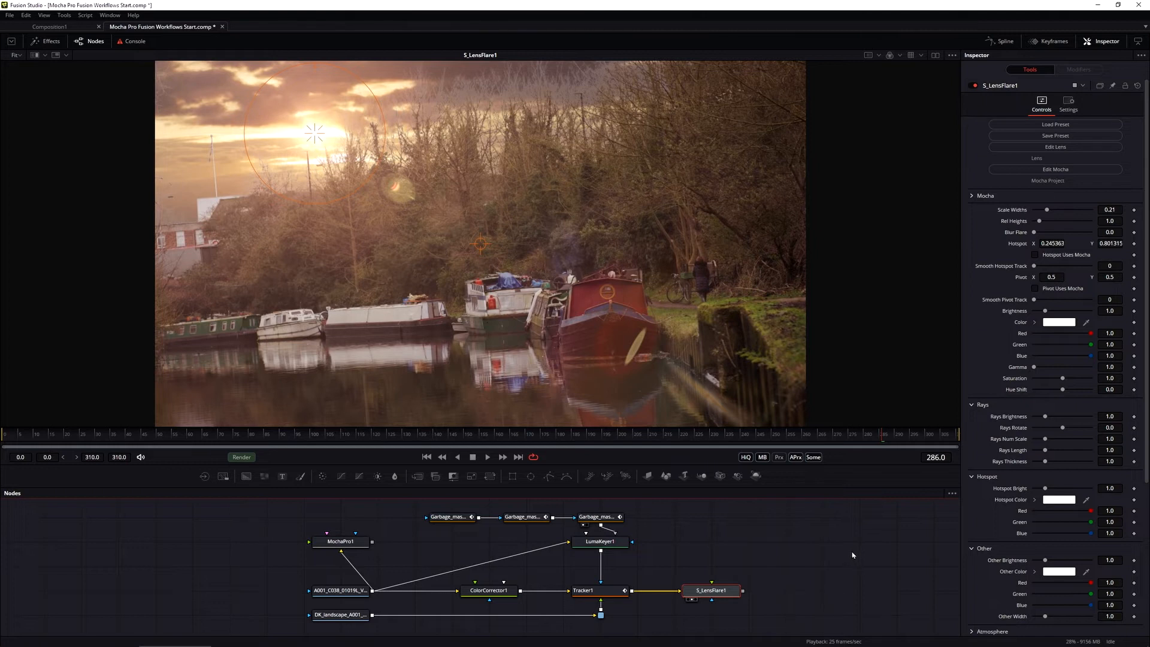
pyautogui.moveTo(856, 553)
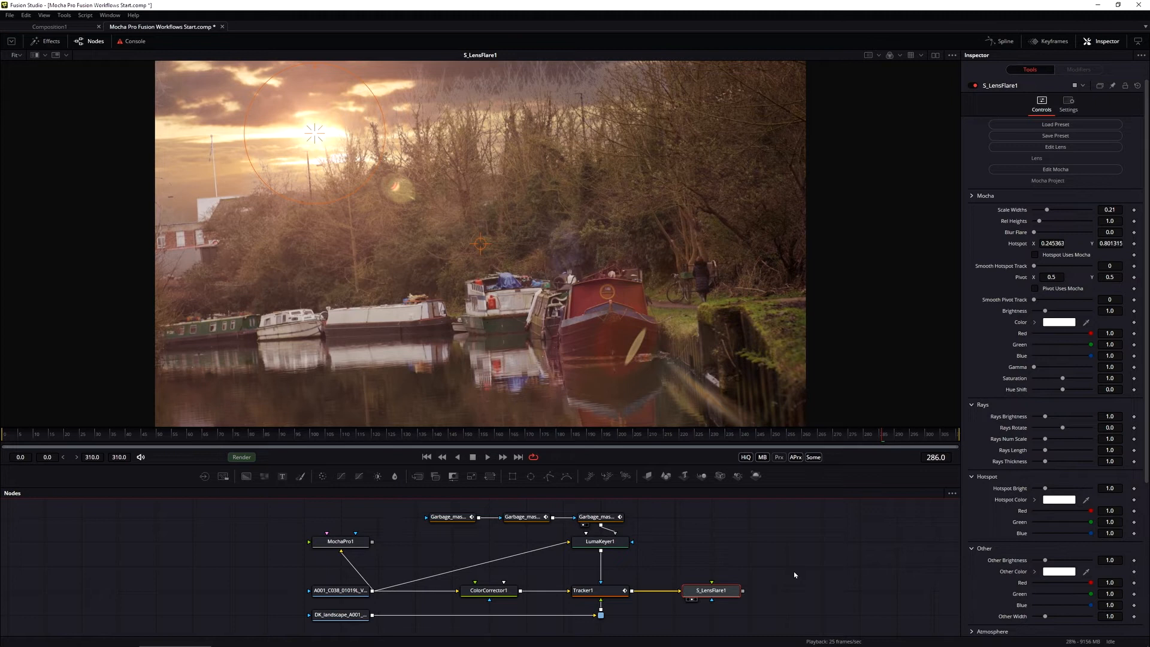
pyautogui.moveTo(350, 518)
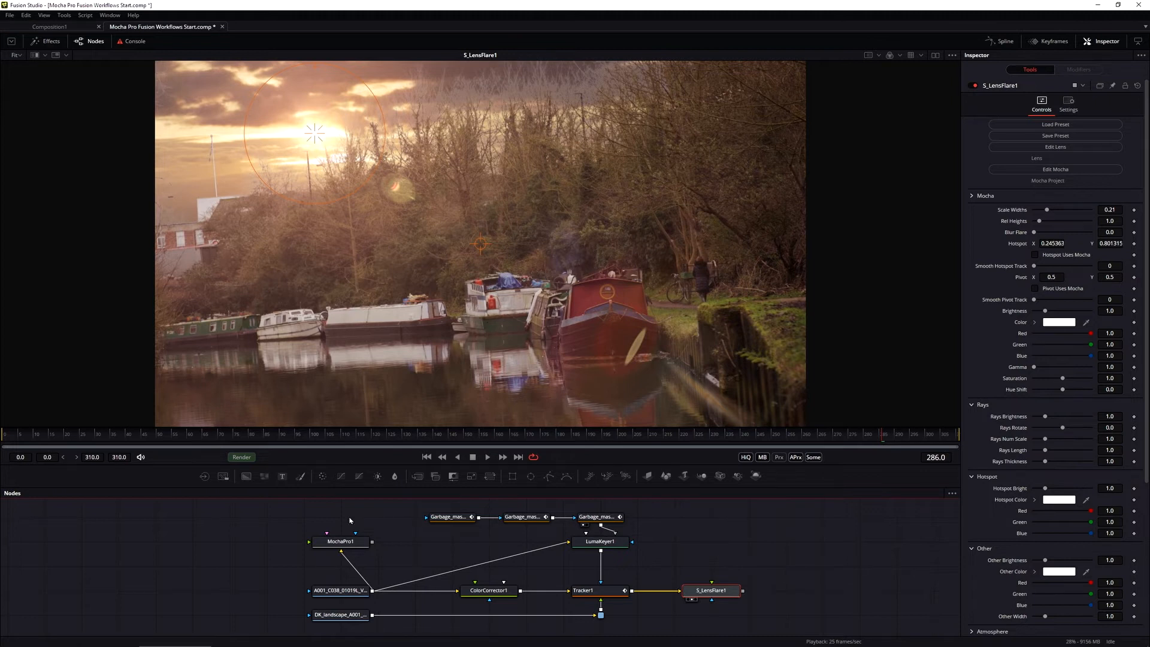
# - Launch the Mocha Pro plugin from S_LensFlare1's Edit Mocha control
pyautogui.click(1055, 169)
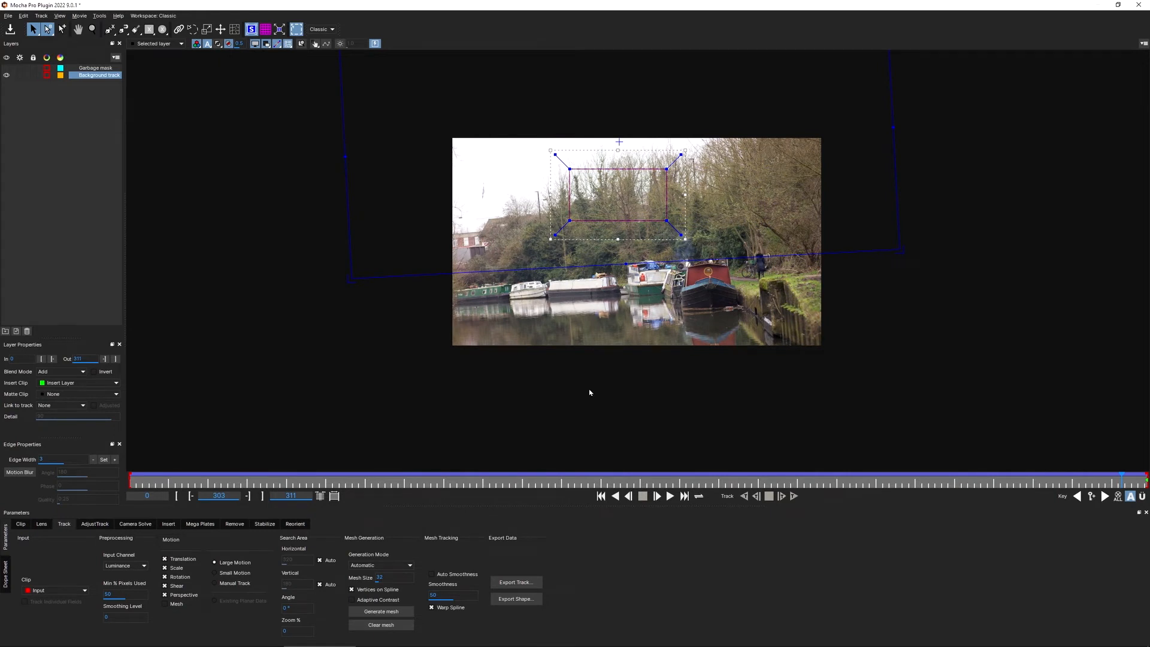
pyautogui.moveTo(429, 304)
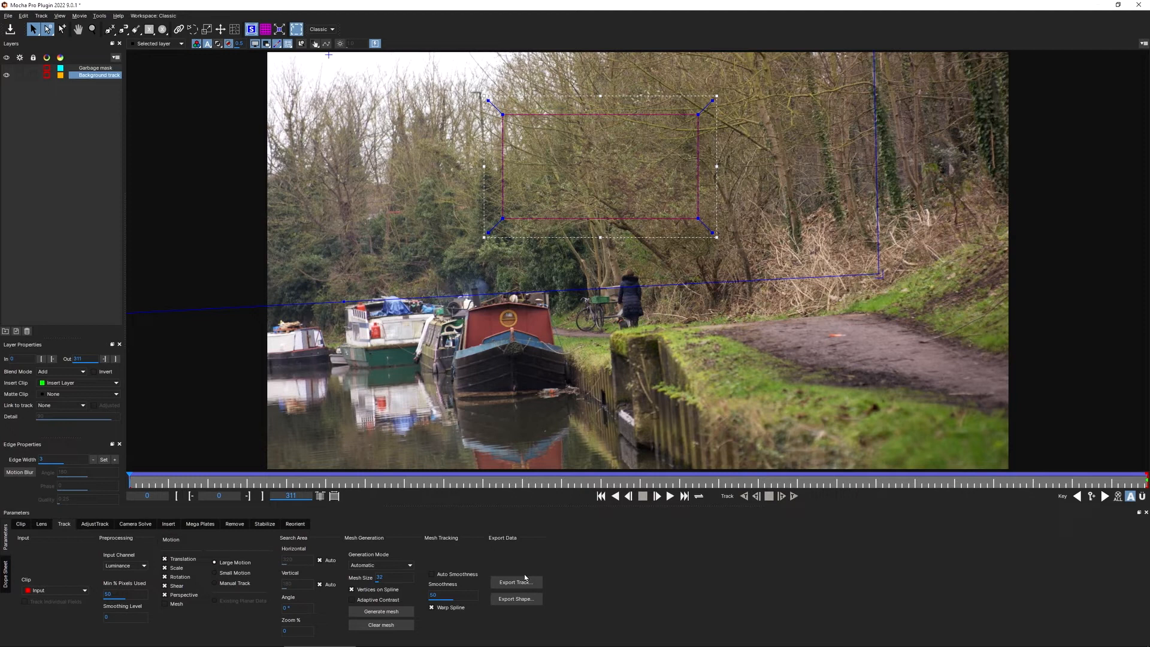
pyautogui.moveTo(580, 544)
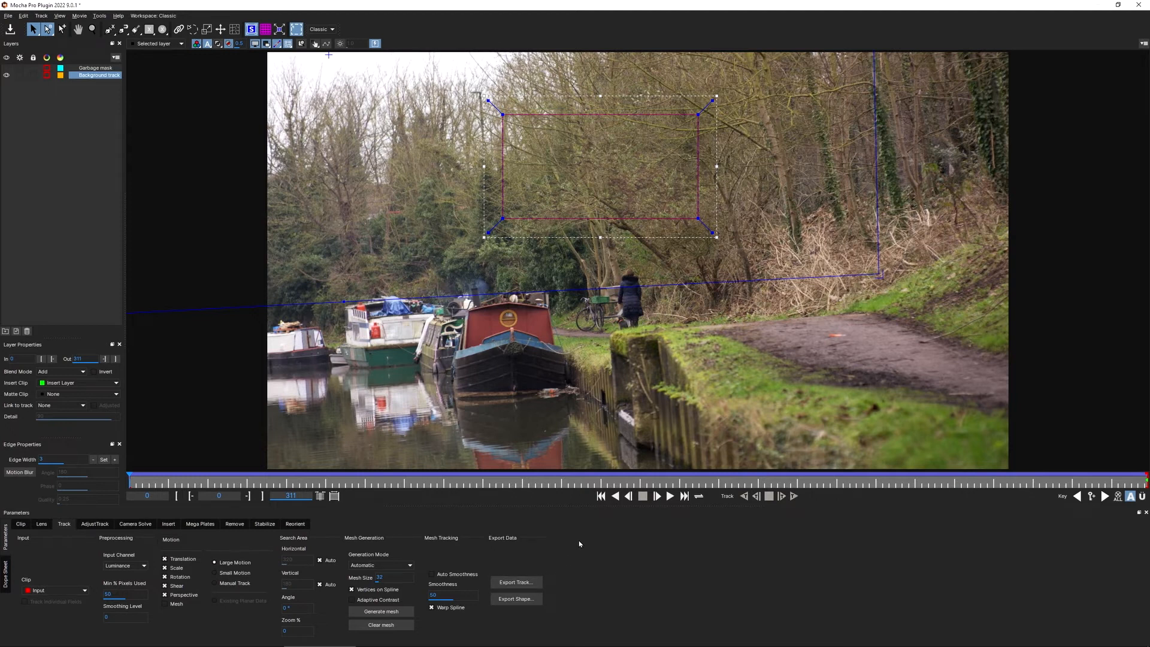
pyautogui.moveTo(582, 537)
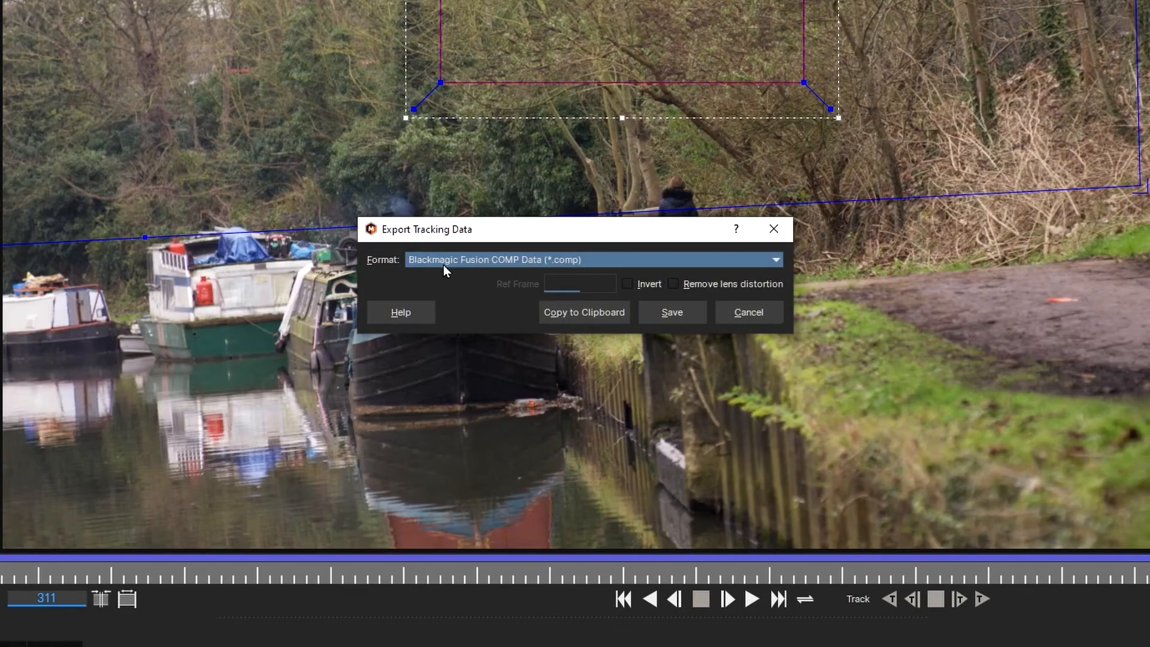
pyautogui.moveTo(491, 273)
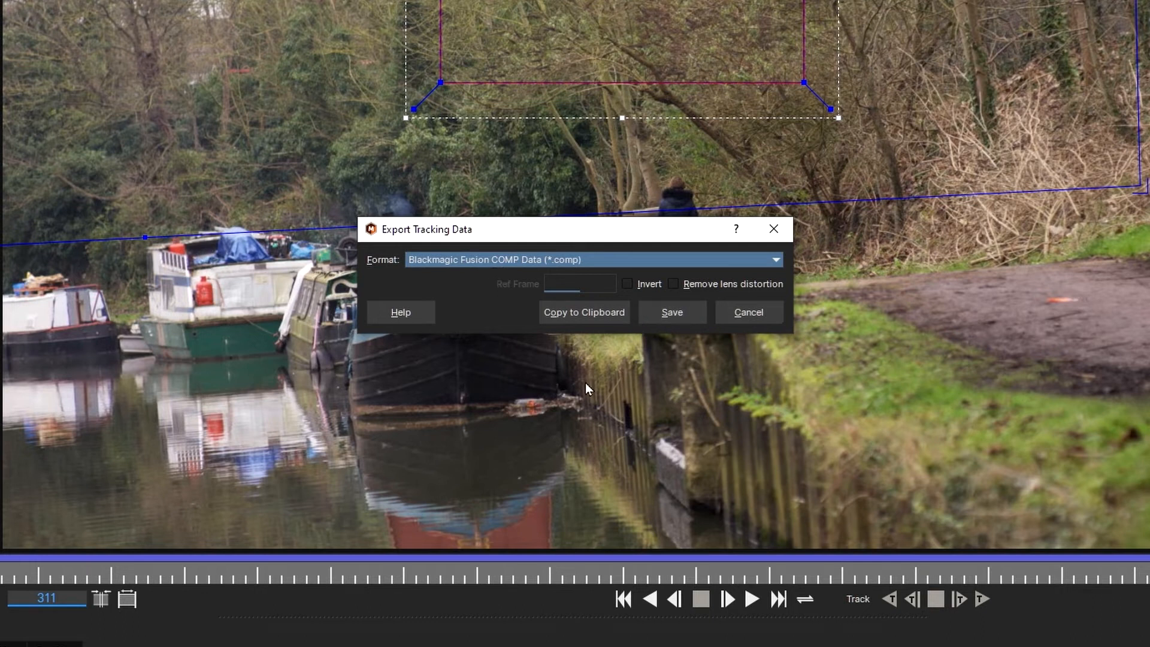
pyautogui.moveTo(561, 423)
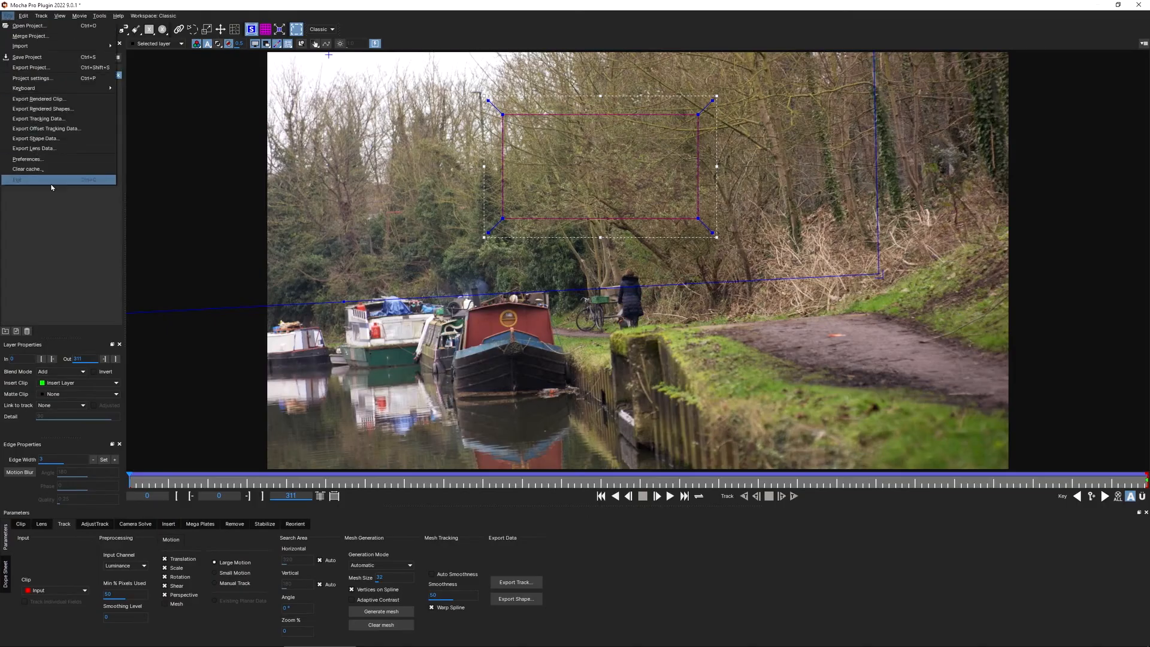
# - Exit Mocha so the copied Fusion comp tracking data returns to the comp
pyautogui.click(18, 180)
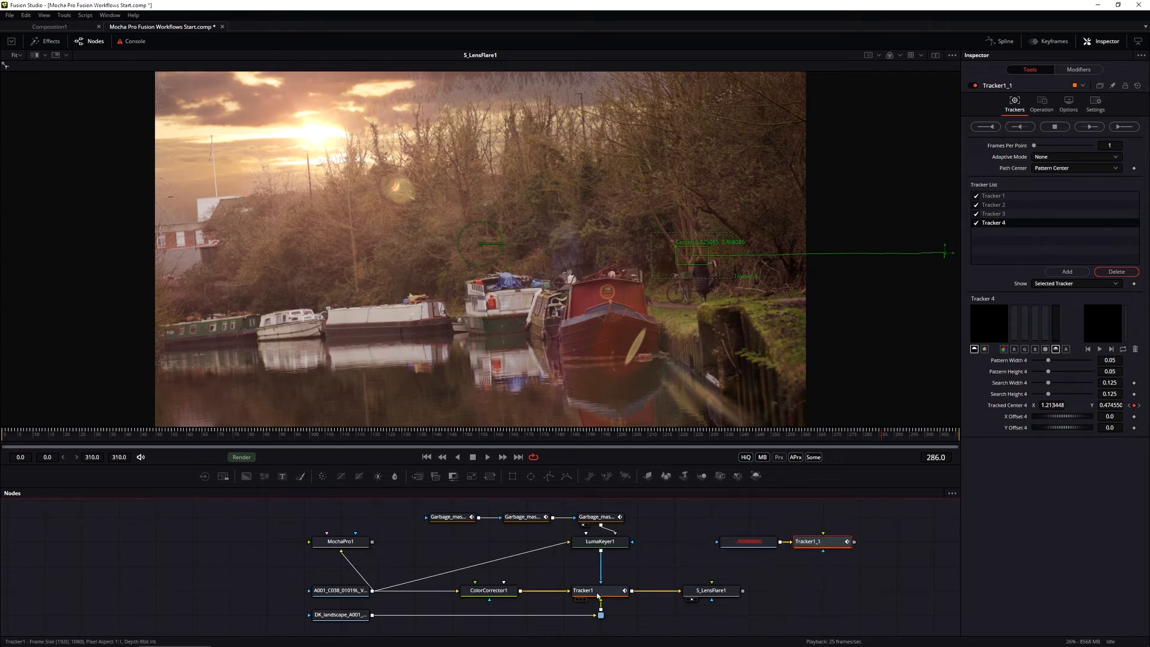
# - Select the pasted tracking nodes, then make S_LensFlare1 the active node for editing
pyautogui.click(586, 589)
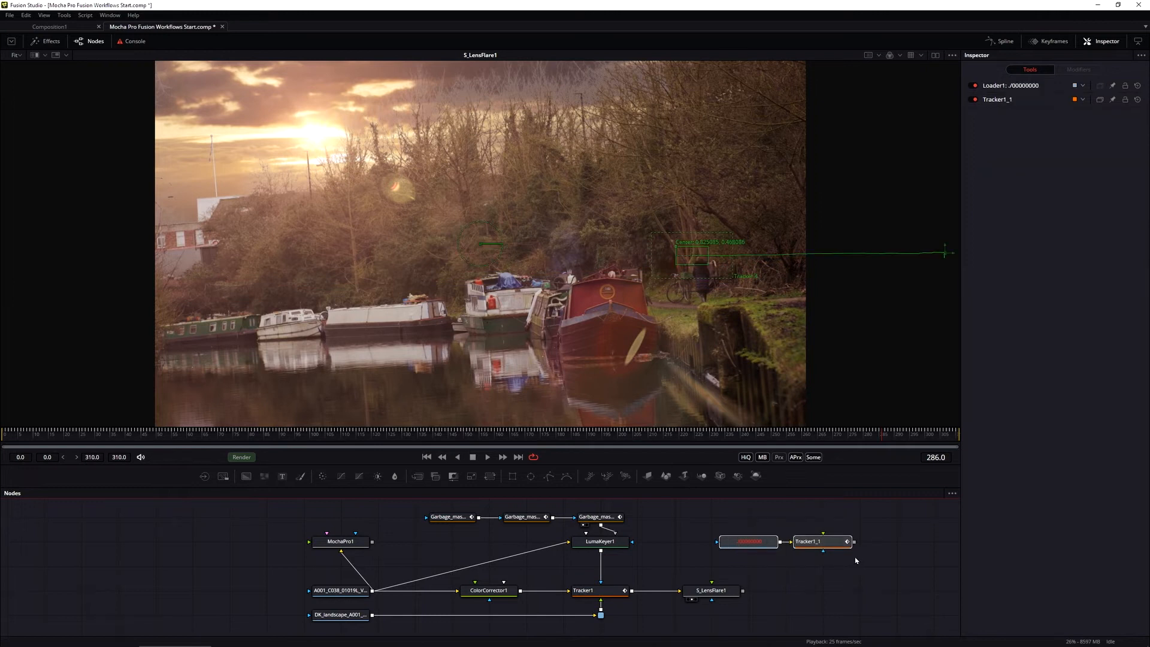
pyautogui.click(709, 591)
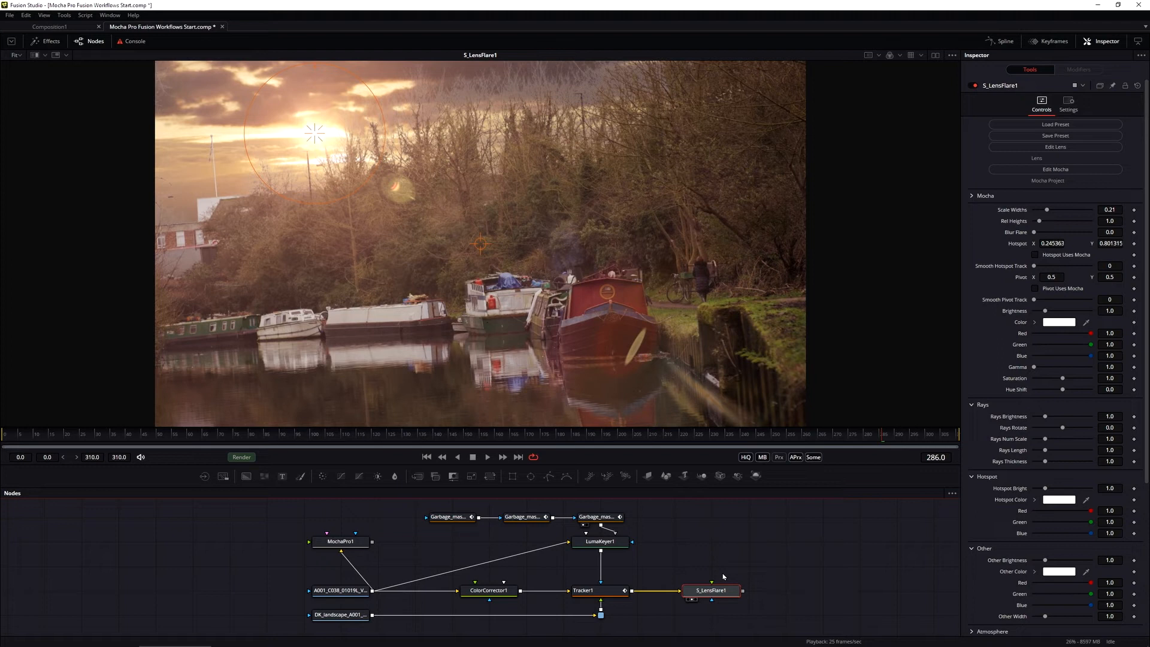
pyautogui.moveTo(833, 573)
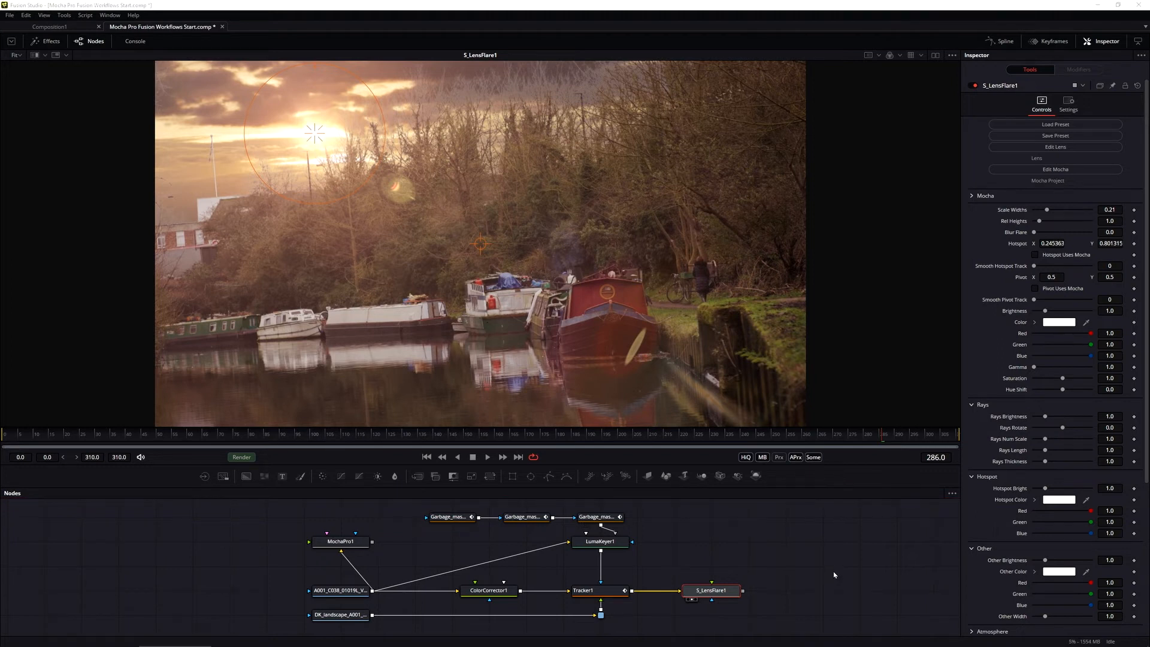
pyautogui.moveTo(795, 594)
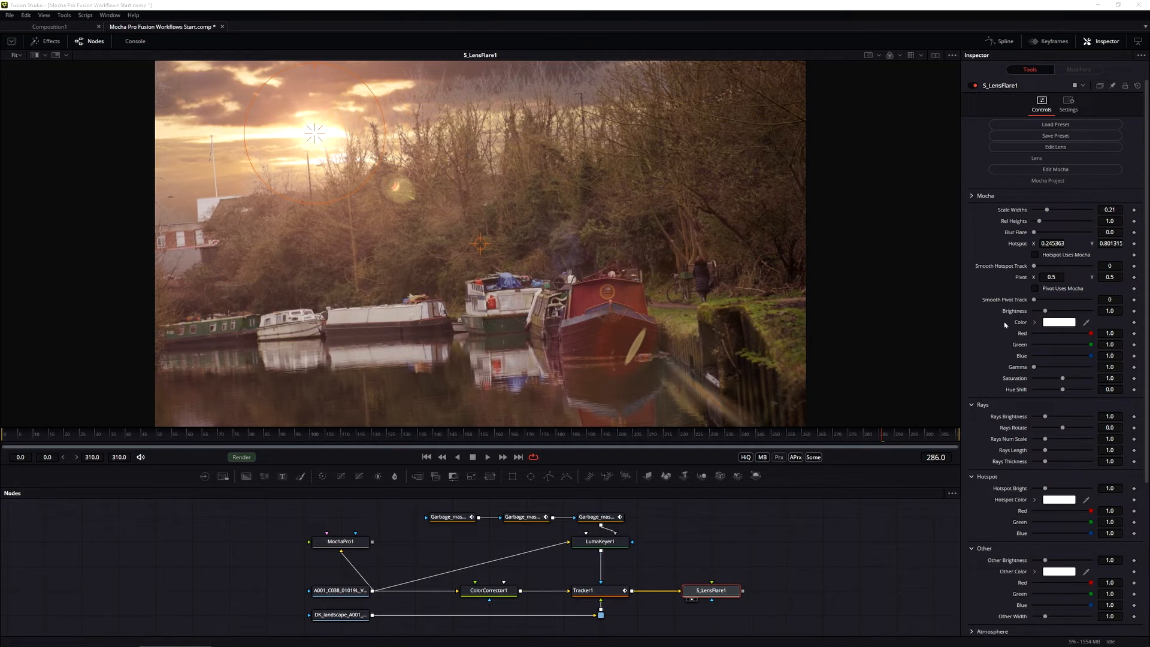
pyautogui.moveTo(1018, 246)
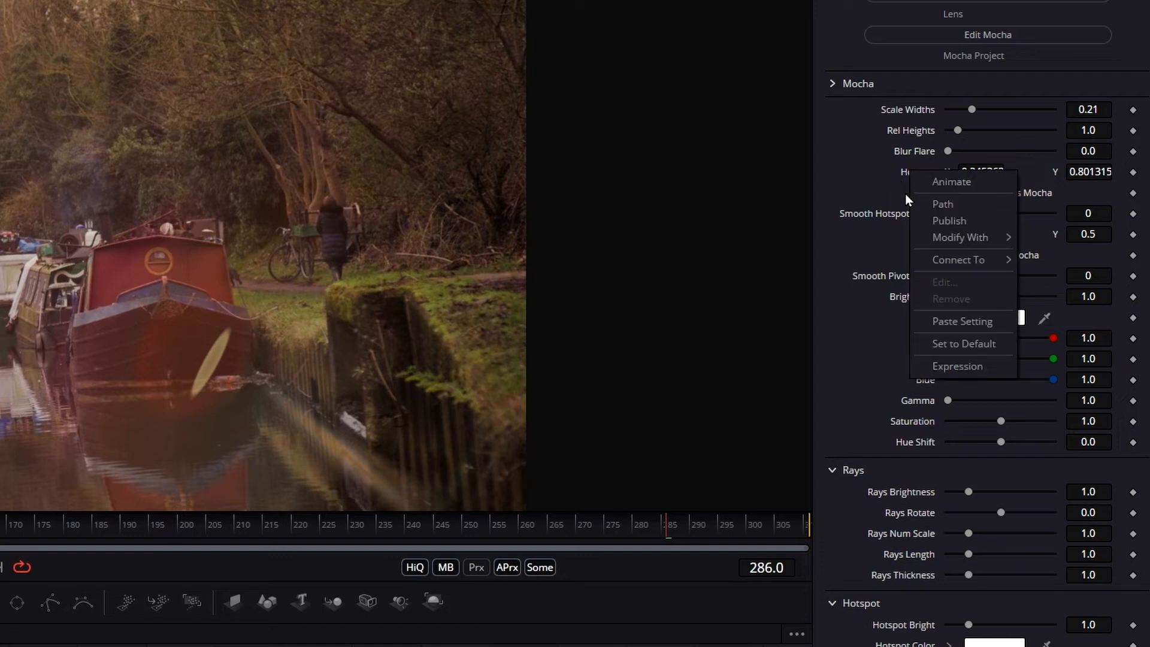
pyautogui.moveTo(958, 258)
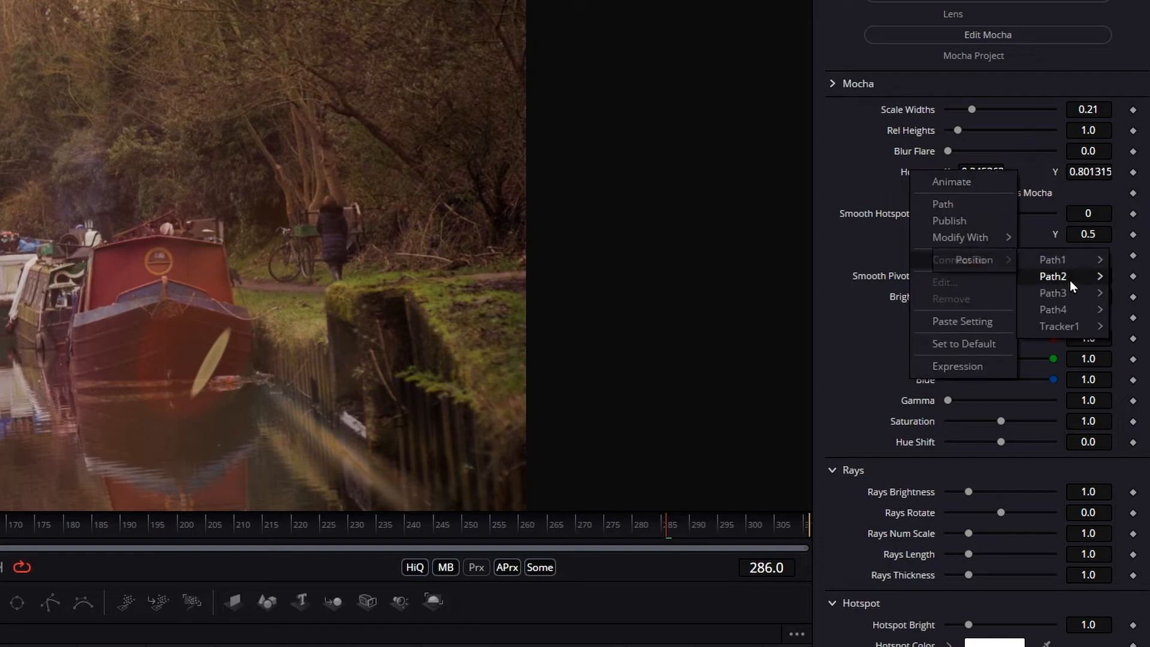
pyautogui.moveTo(1059, 325)
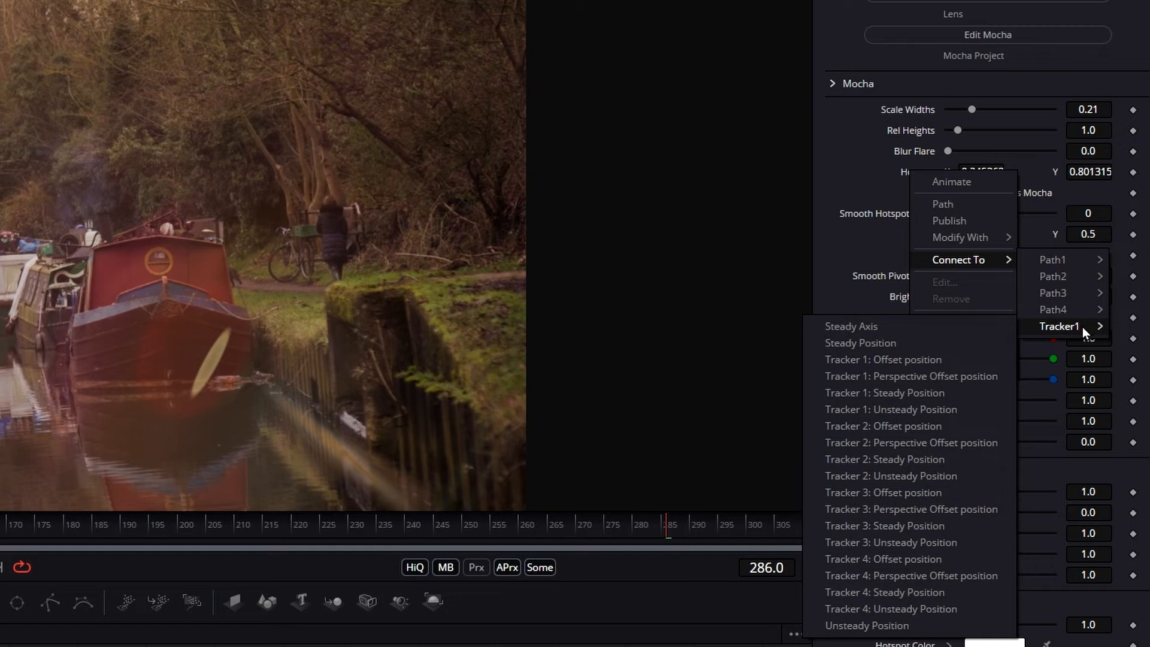
pyautogui.moveTo(943, 333)
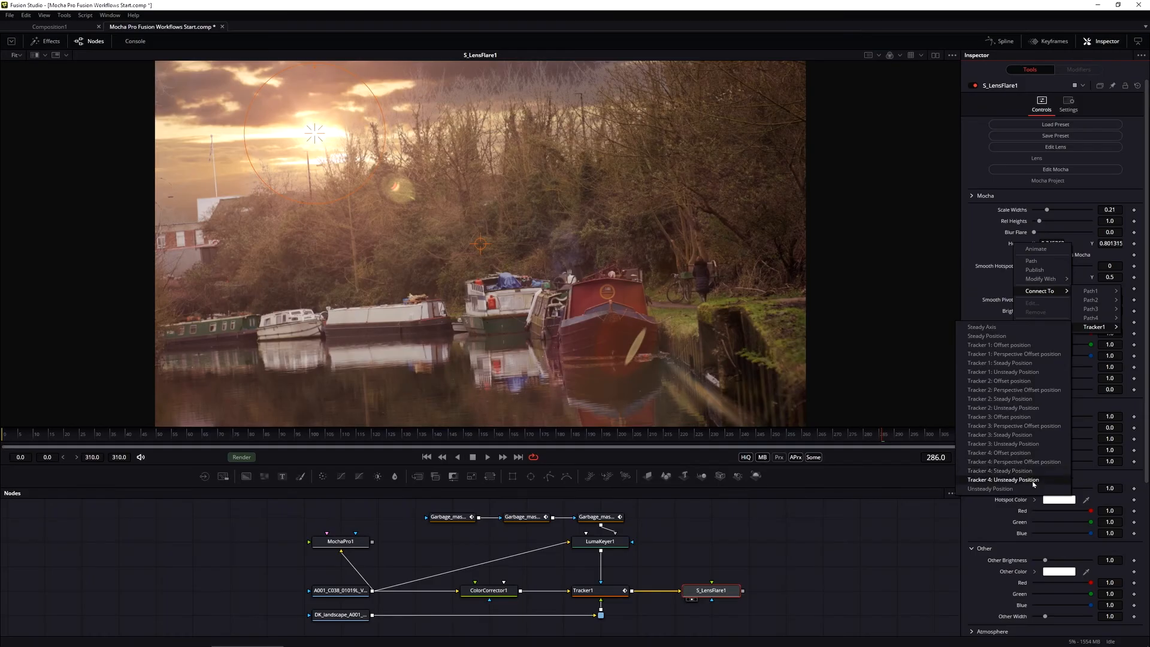
pyautogui.moveTo(1019, 488)
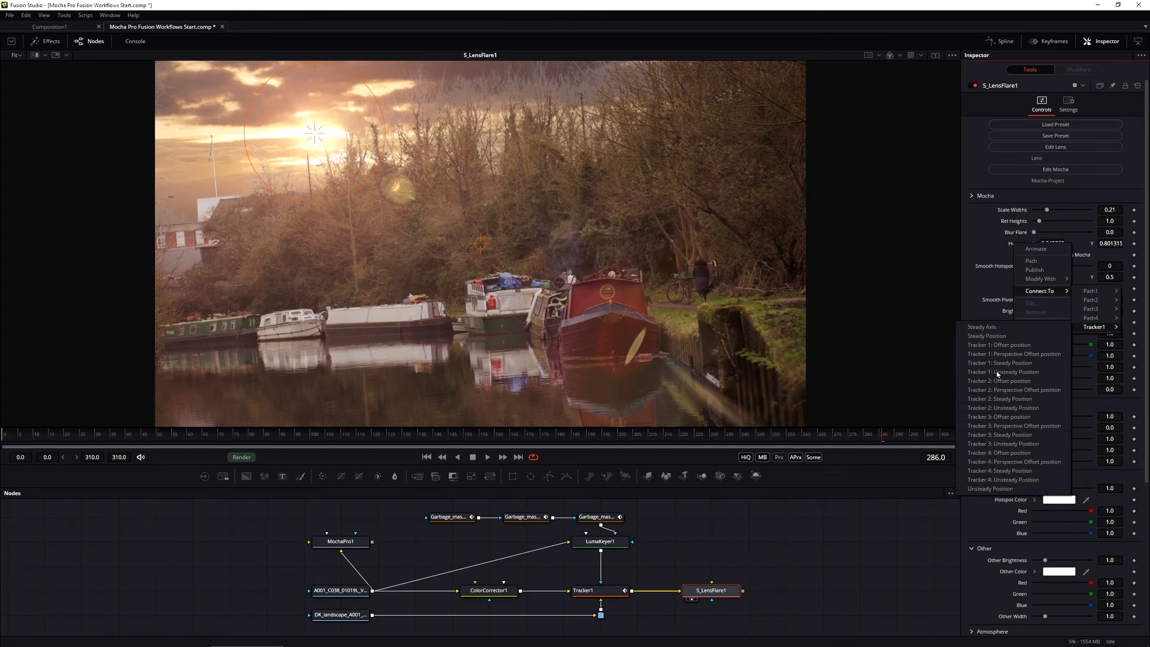
pyautogui.moveTo(1002, 372)
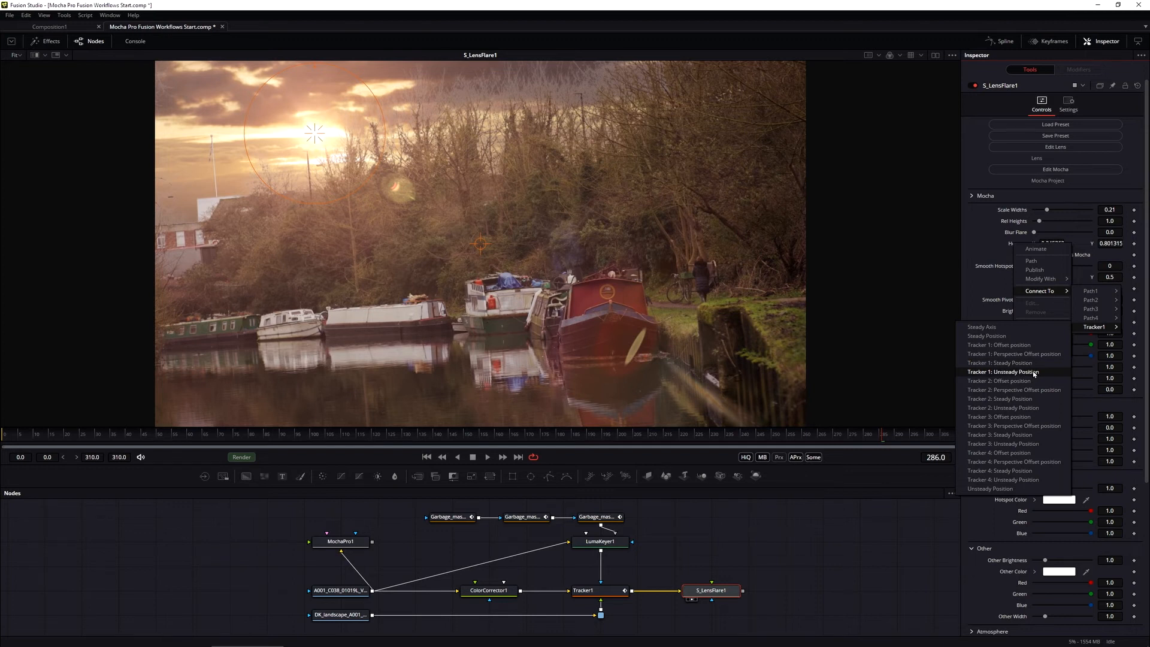
# - Link the hotspot to Tracker 1's unsteady position, then remove that tracker link again
pyautogui.click(1002, 372)
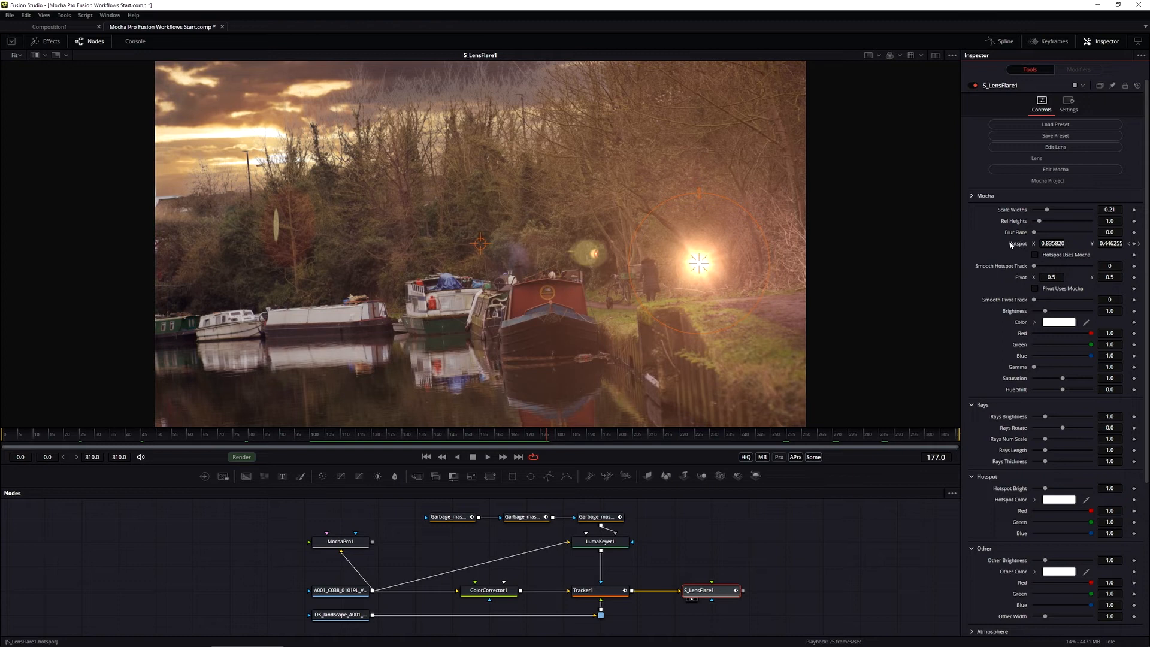
pyautogui.rightClick(1018, 243)
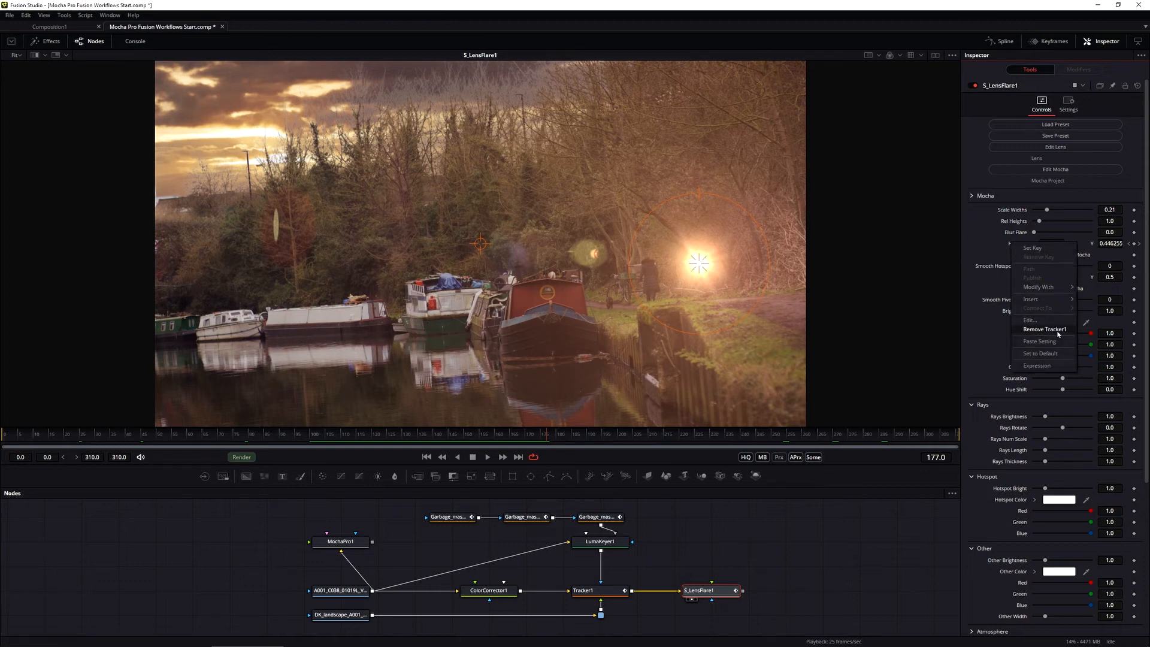
pyautogui.click(1044, 328)
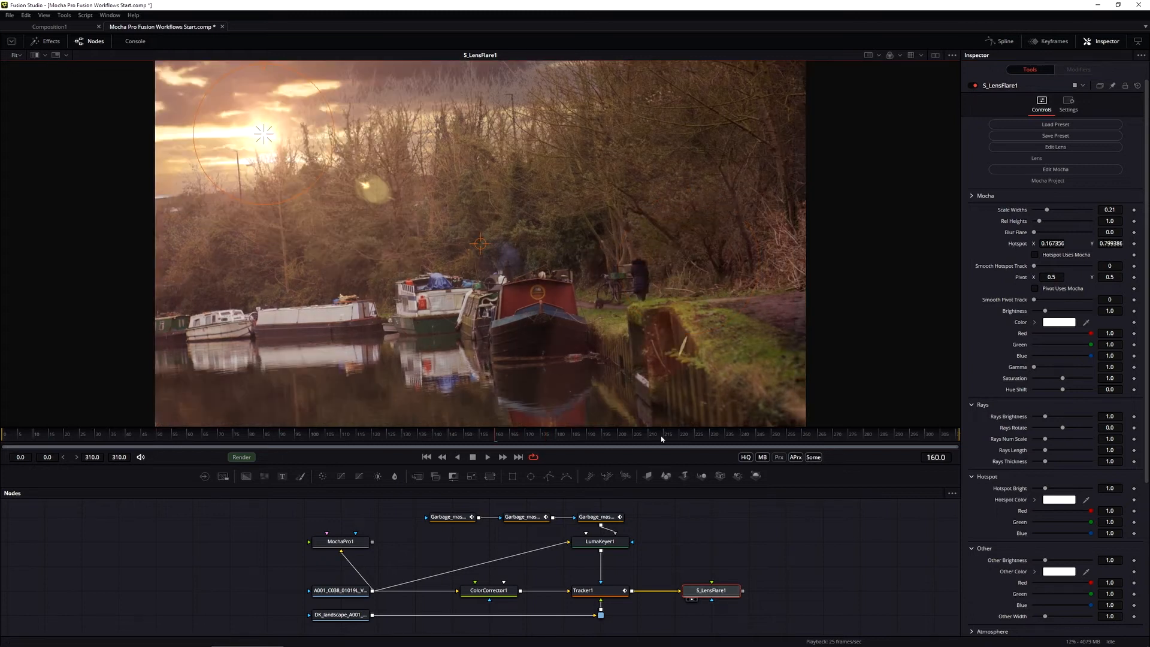
pyautogui.rightClick(1050, 243)
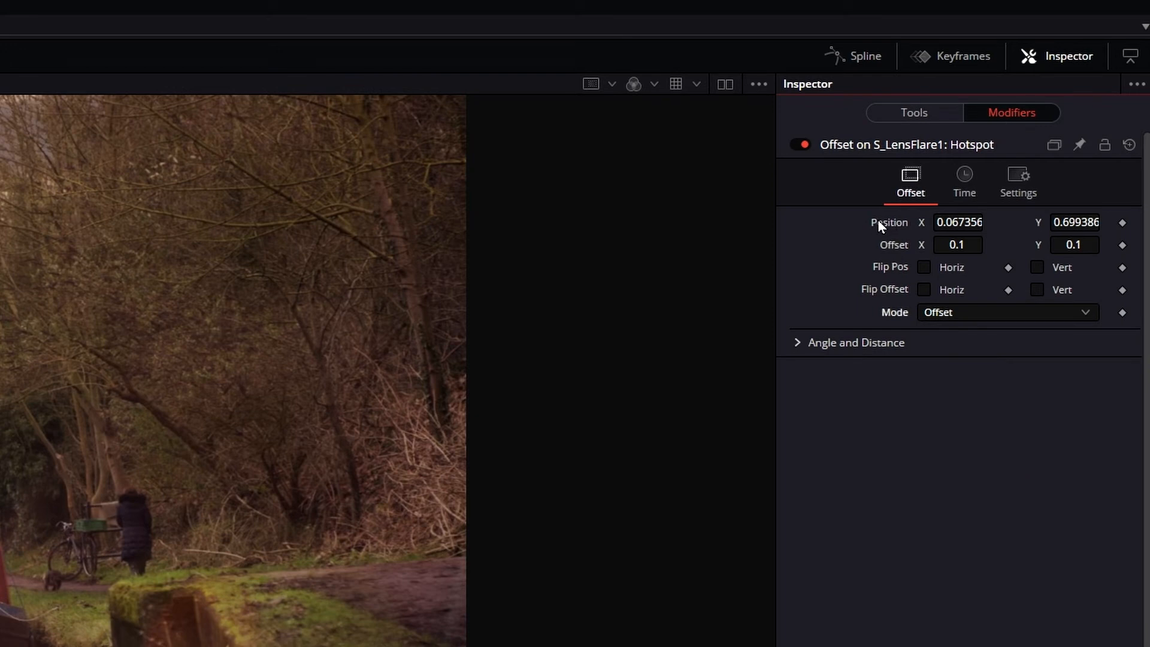
pyautogui.moveTo(879, 242)
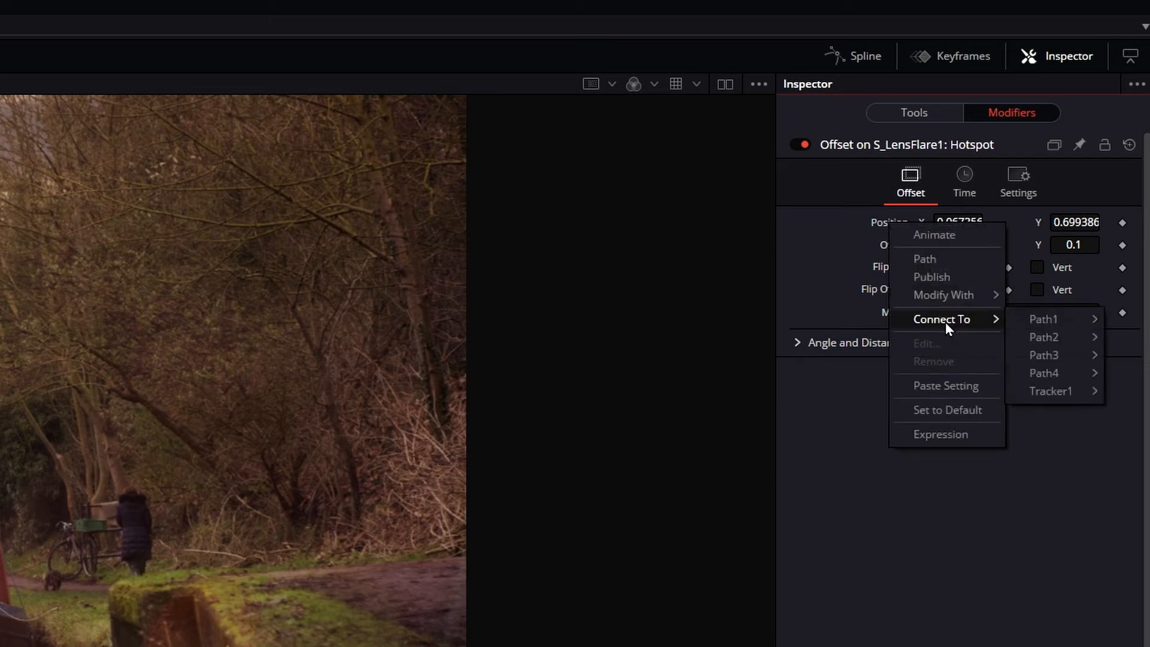
pyautogui.moveTo(1051, 391)
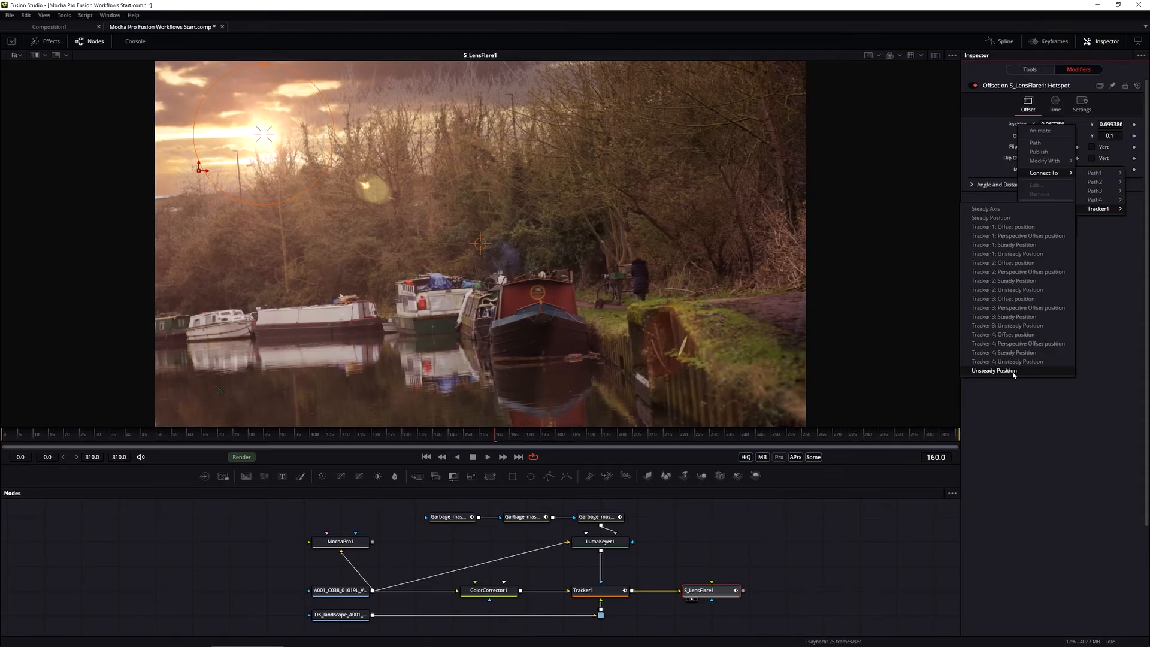
pyautogui.moveTo(1016, 373)
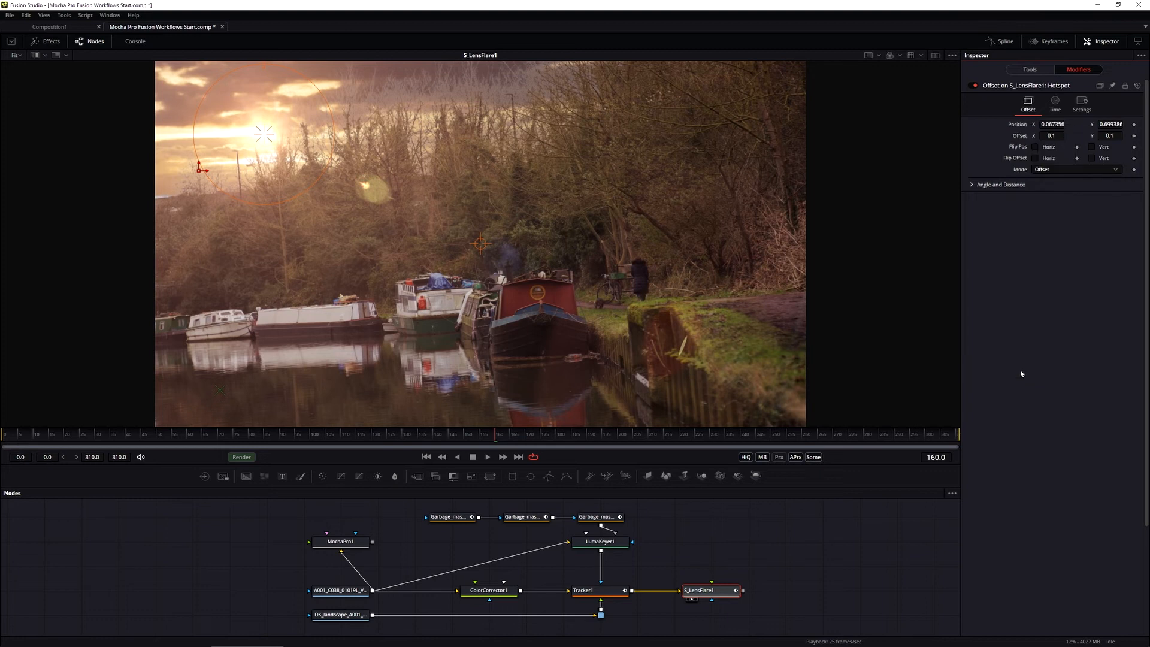
# - Drag the offset-driven flare hotspot back over the sun in the viewer
pyautogui.moveTo(262, 133); pyautogui.dragTo(716, 210)
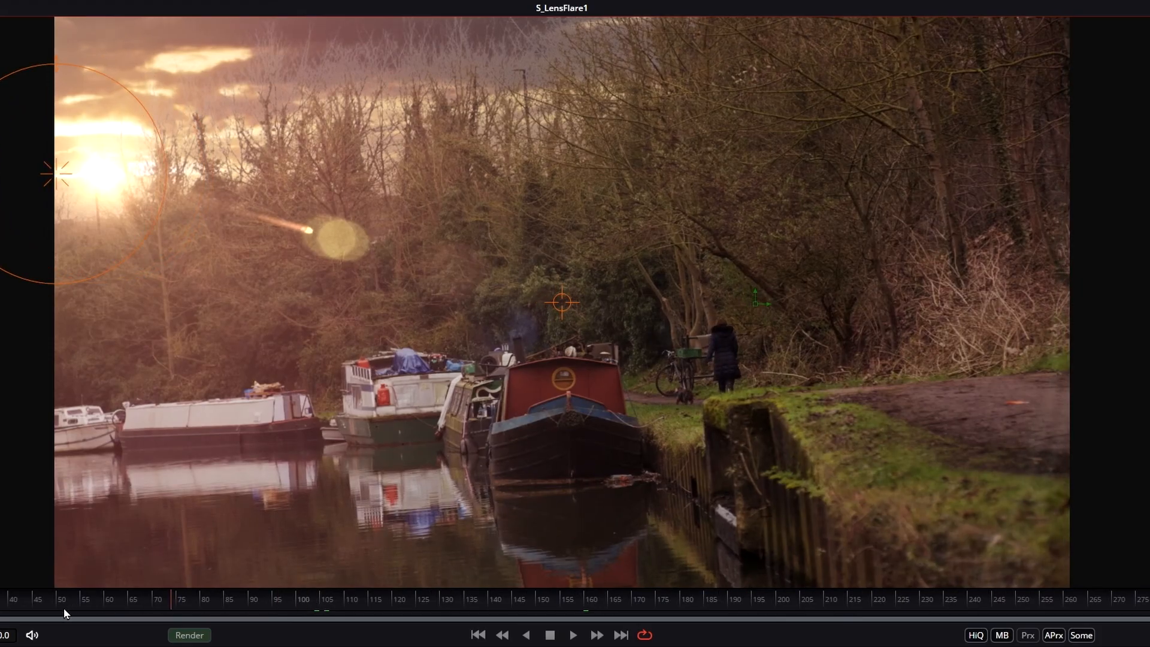
pyautogui.click(576, 633)
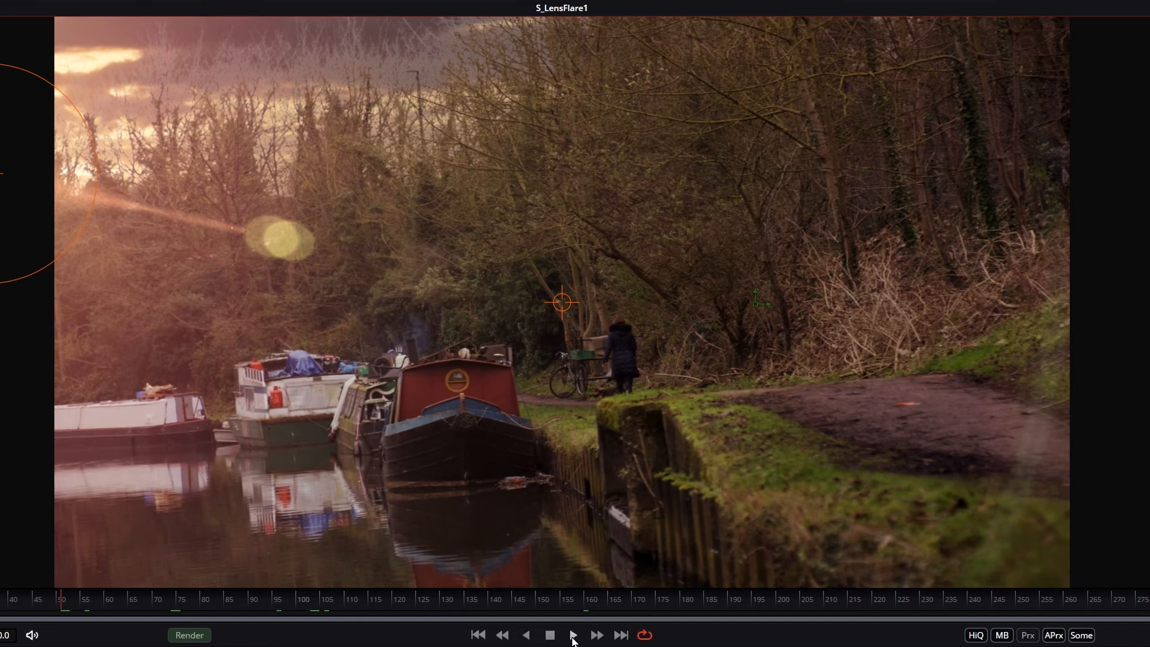
pyautogui.click(573, 632)
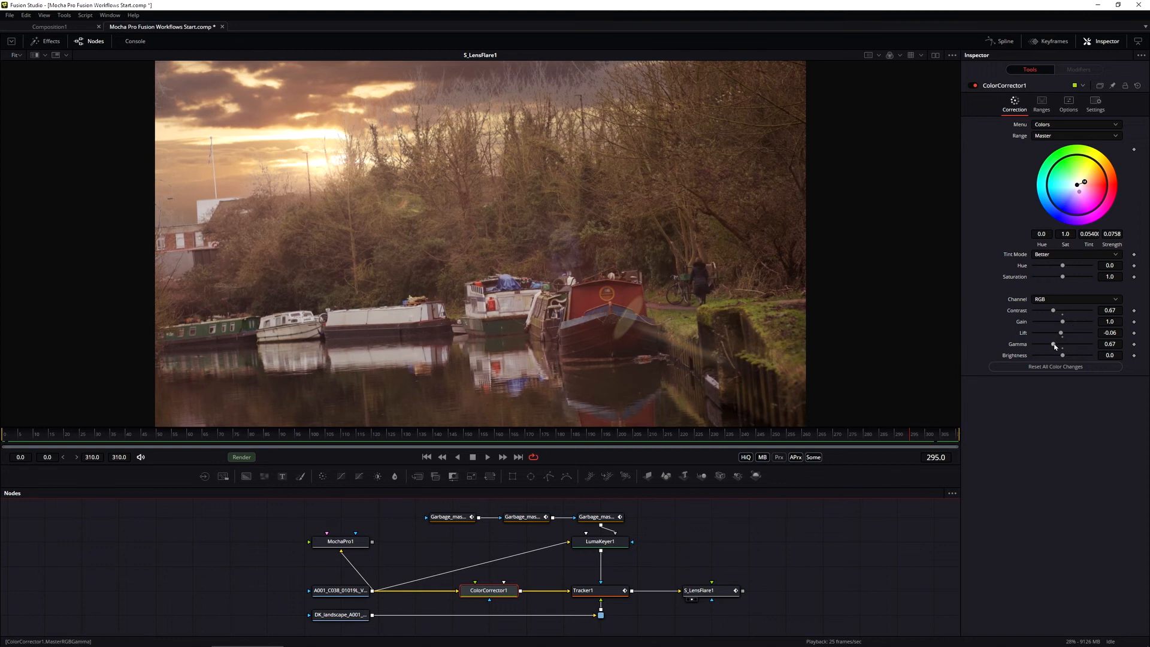
# - Retune the foreground grade to gamma 0.61 and lift -0.09
pyautogui.moveTo(1053, 344); pyautogui.dragTo(1047, 344)
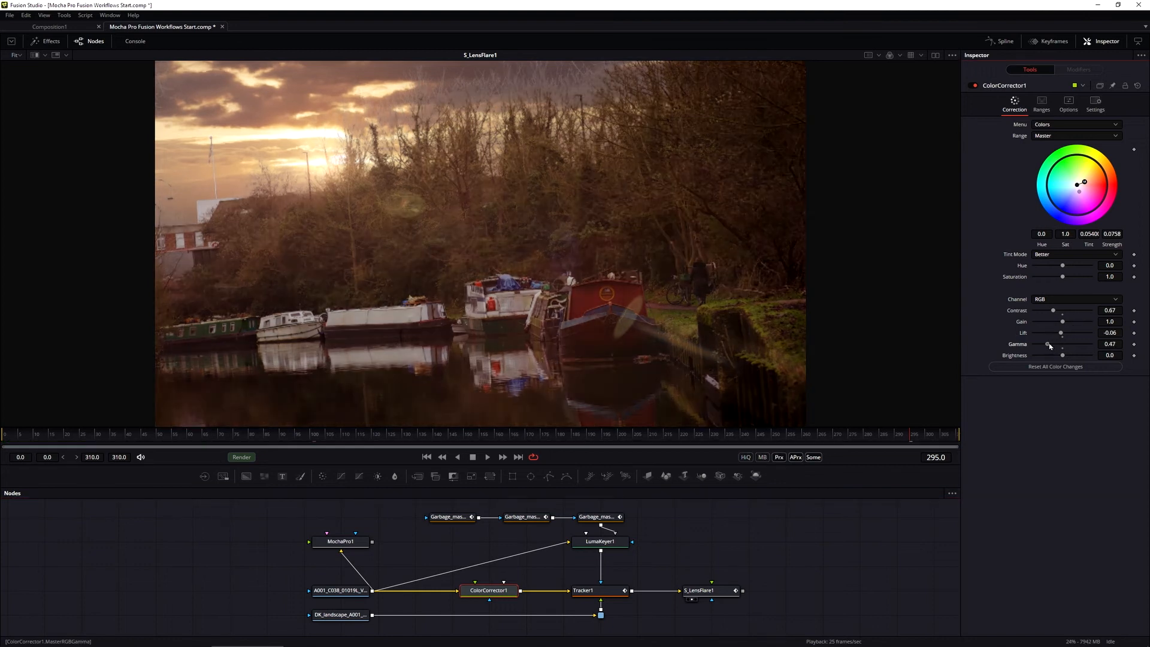
pyautogui.moveTo(1046, 344); pyautogui.dragTo(1062, 344)
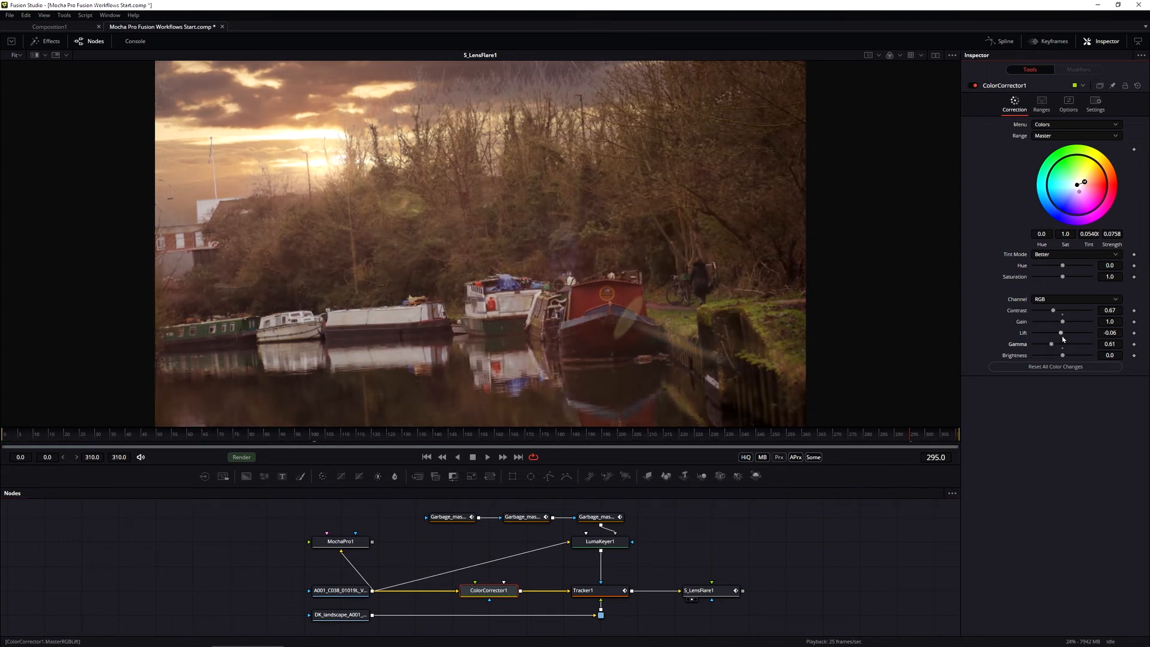
pyautogui.moveTo(1060, 331); pyautogui.dragTo(1058, 331)
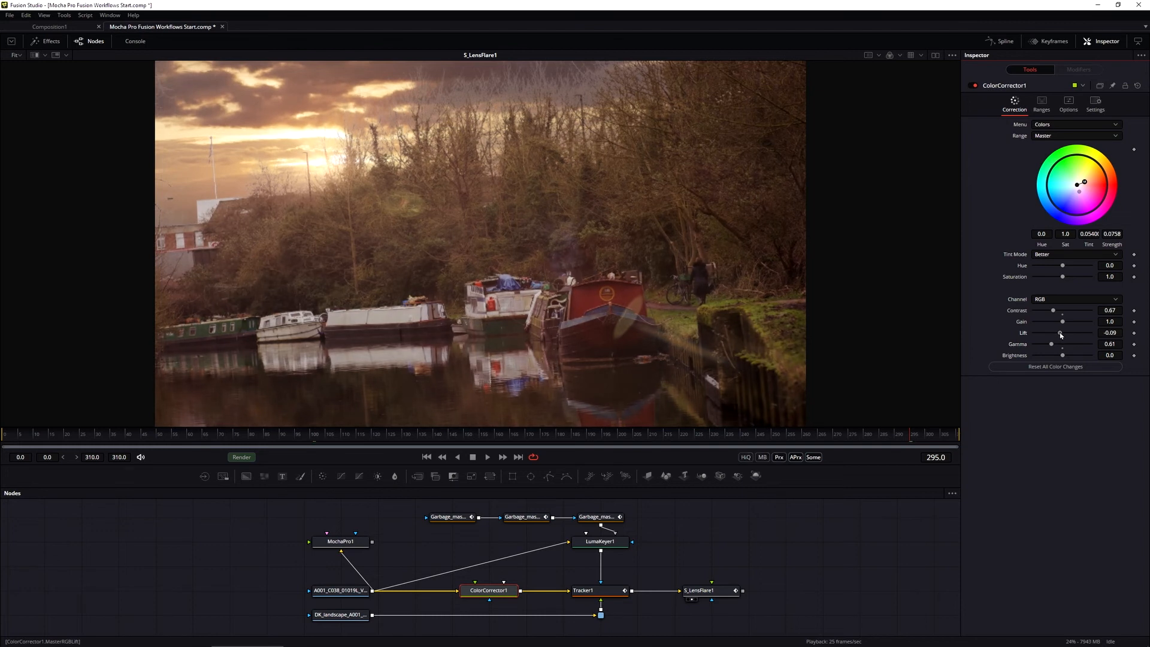
pyautogui.moveTo(1061, 331); pyautogui.dragTo(1053, 332)
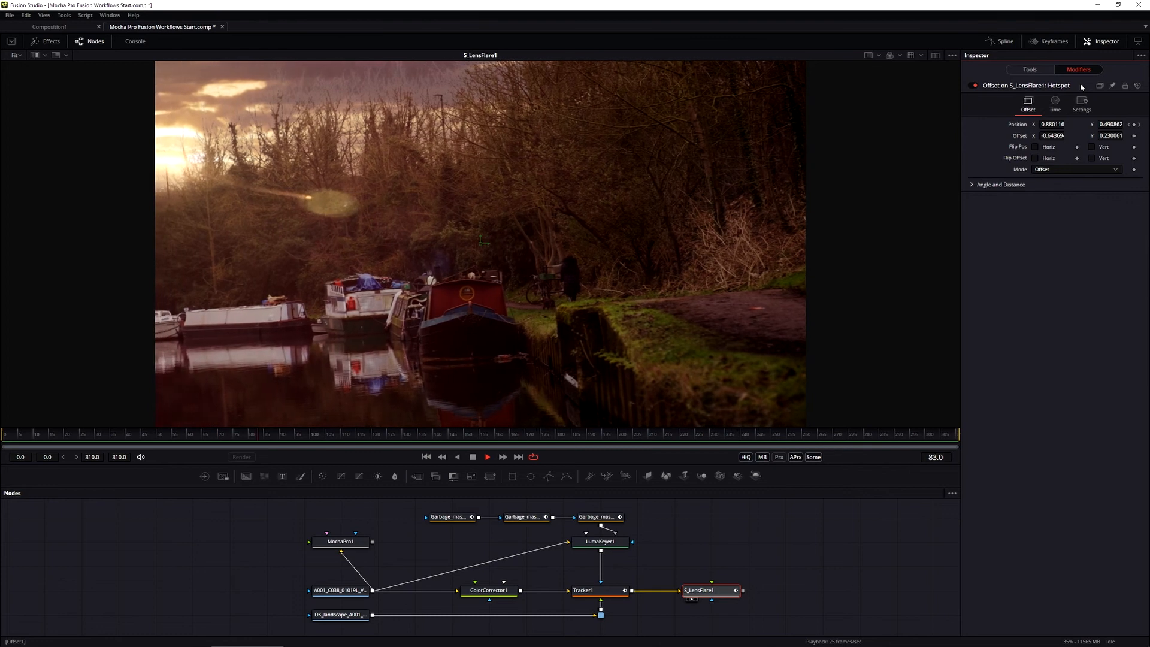
pyautogui.click(487, 457)
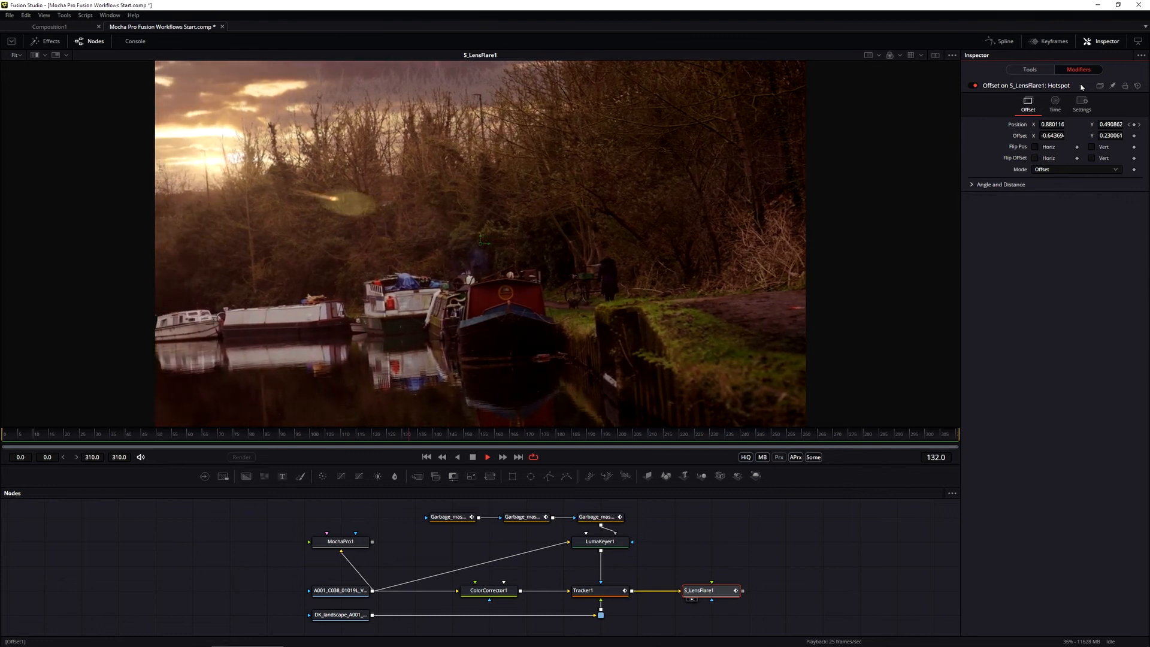
pyautogui.click(487, 457)
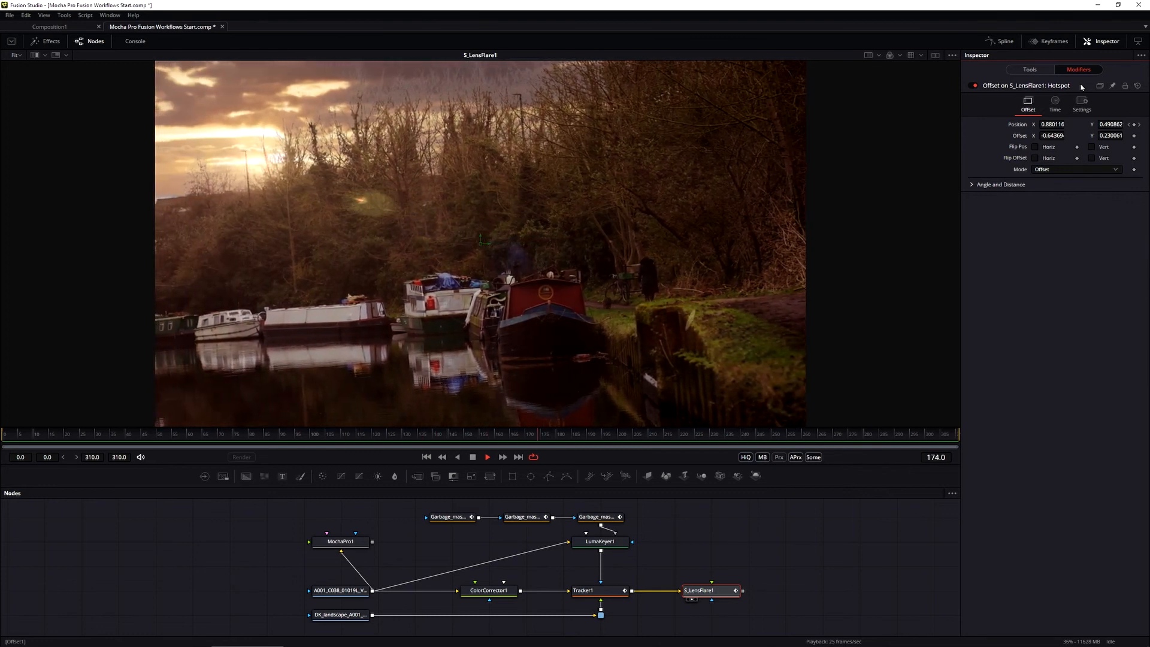